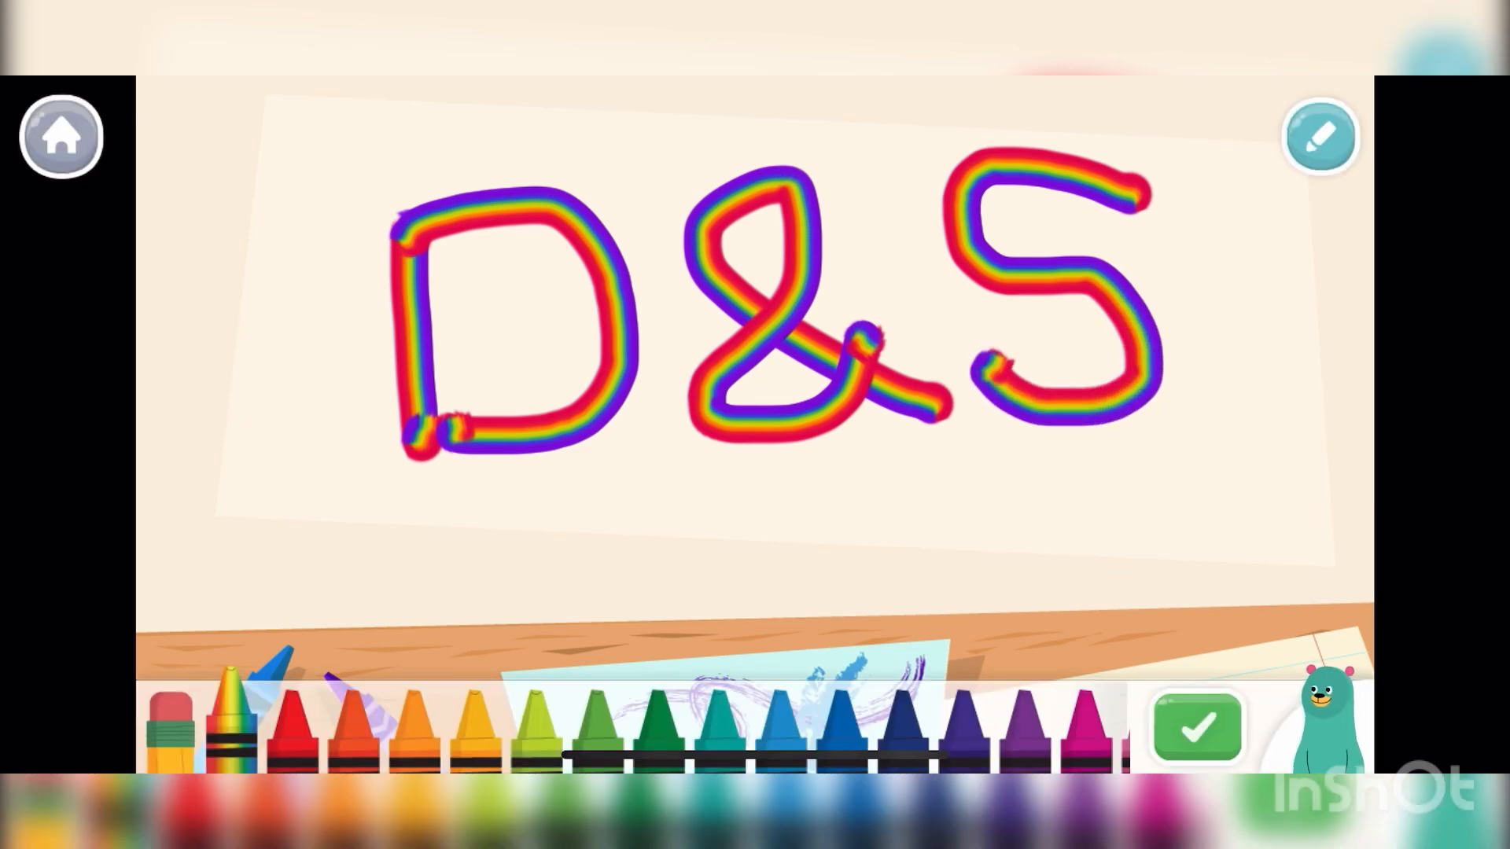
- Confirm the finished rainbow D&S drawing with the green checkmark
{"action": "left_click", "coordinate": [1198, 726]}
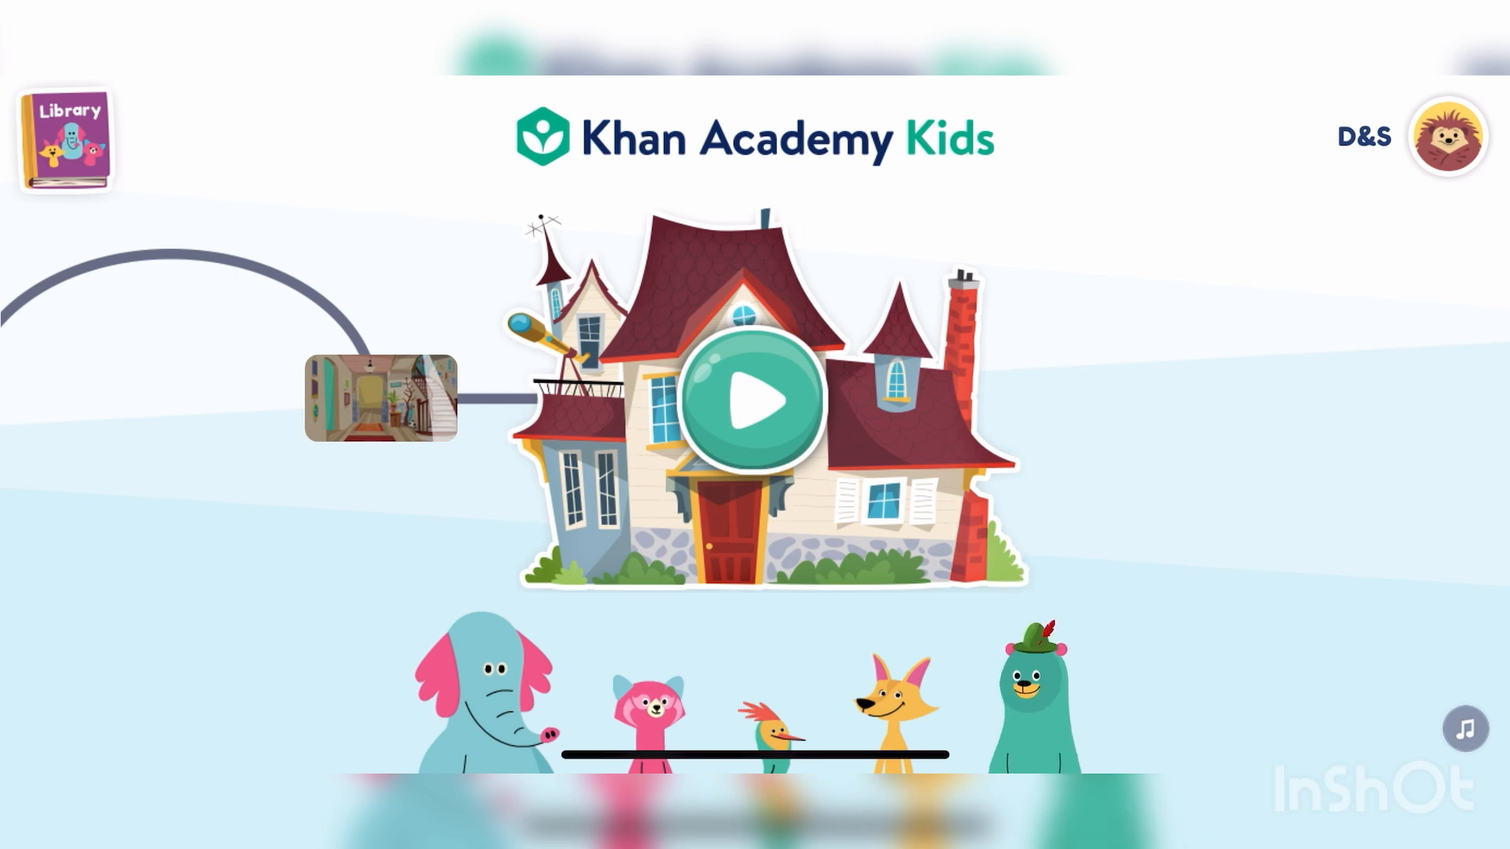
{"action": "left_click", "coordinate": [753, 403]}
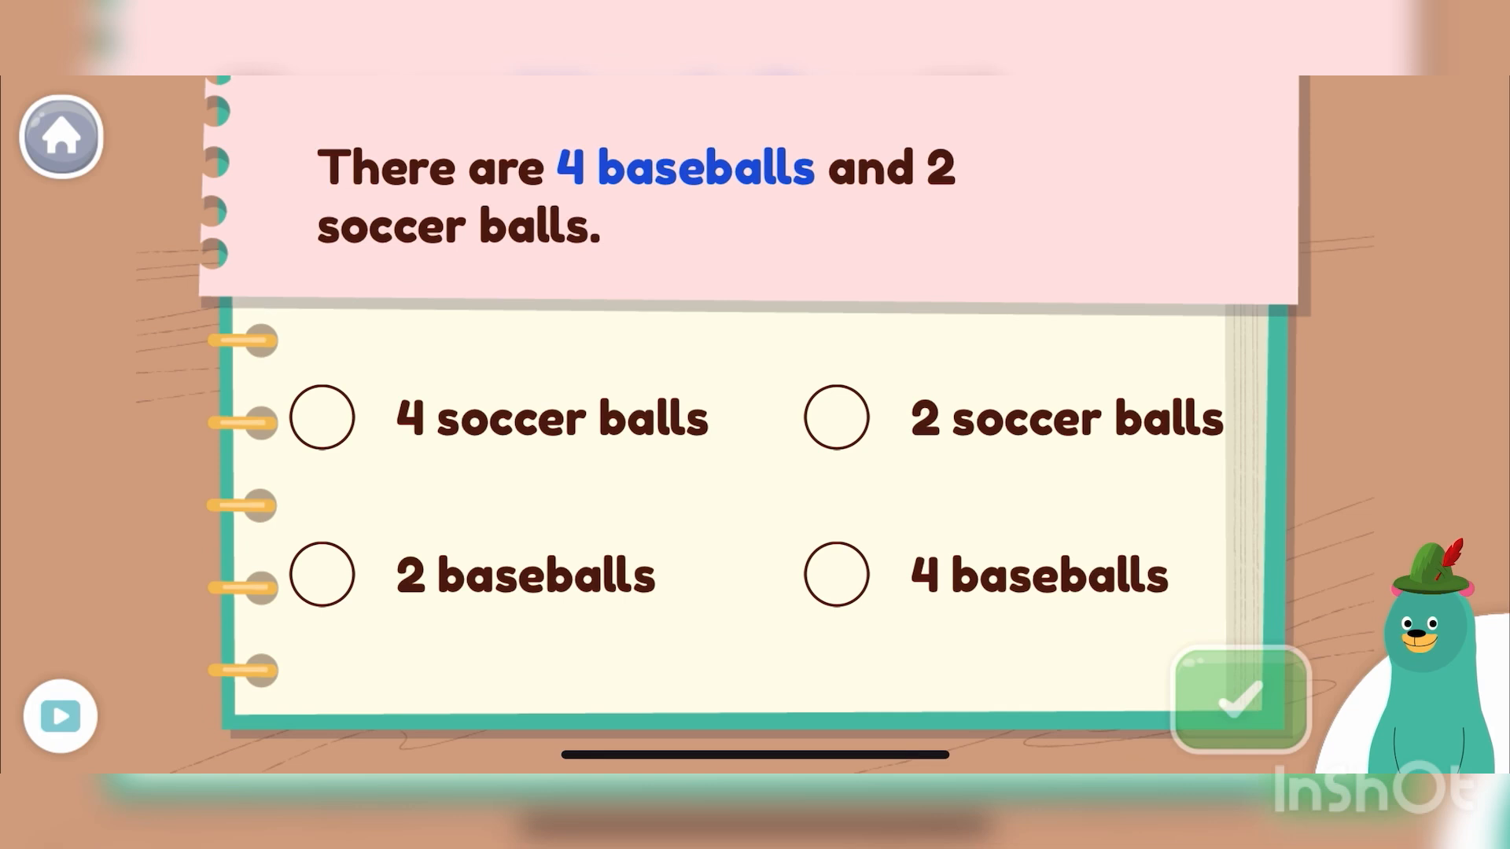
- Answer '4 baseballs' then '2 soccer balls', submitting each with the checkmark
{"action": "left_click", "coordinate": [835, 574]}
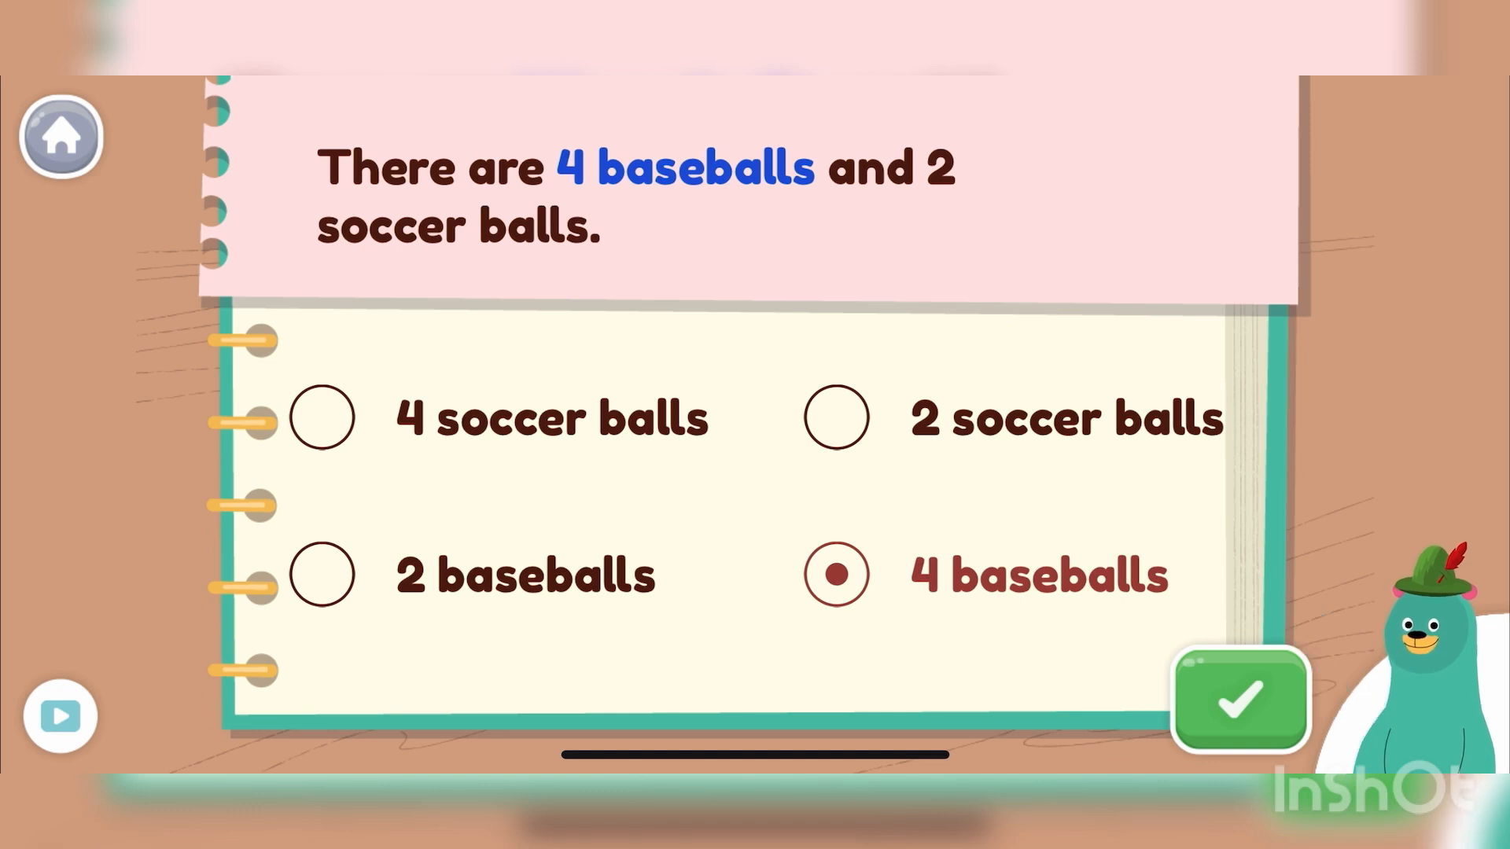
{"action": "left_click", "coordinate": [1239, 700]}
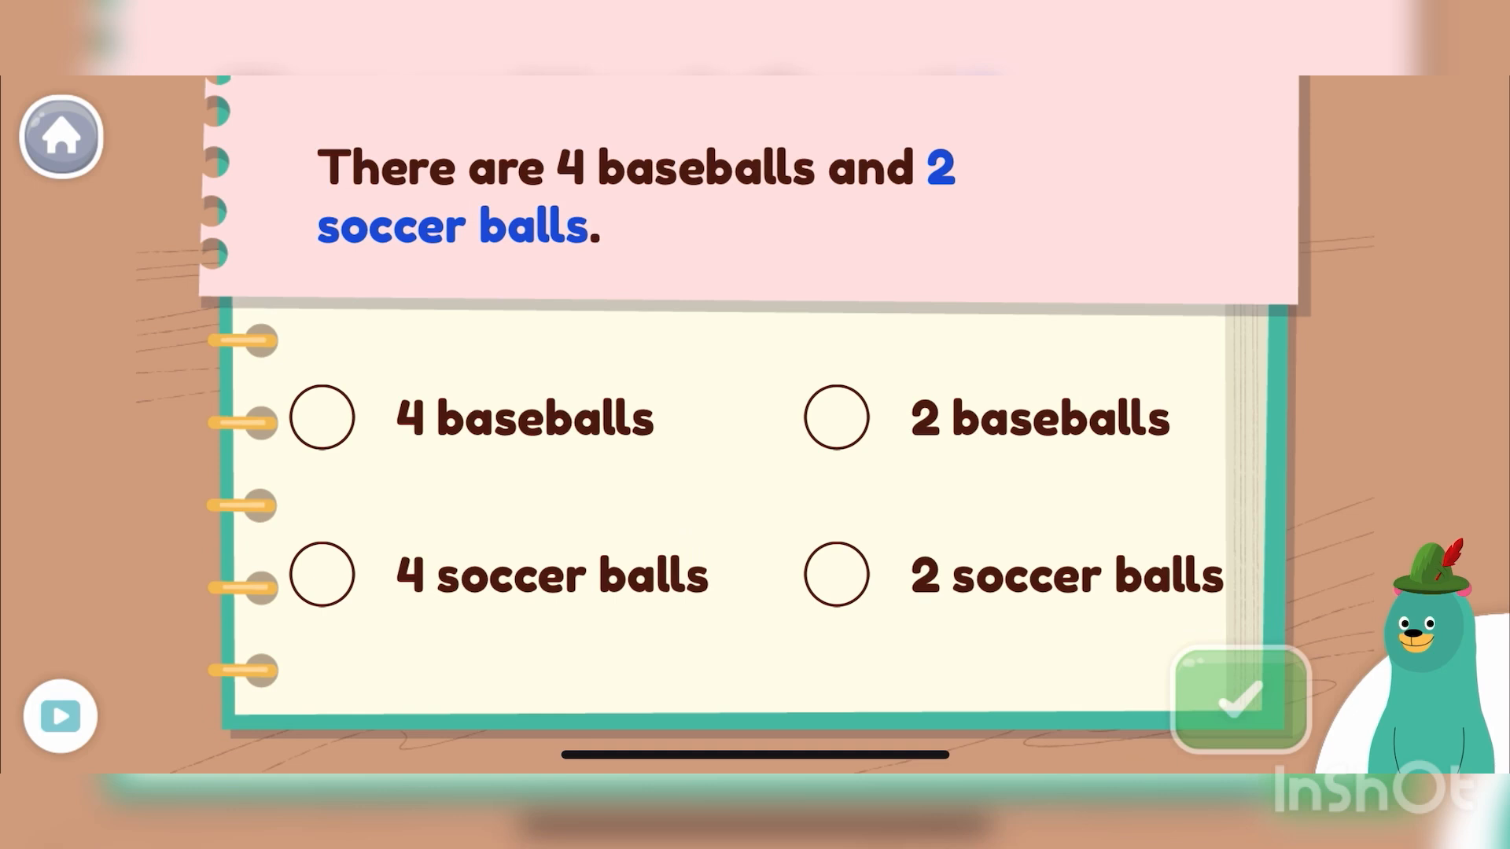
{"action": "left_click", "coordinate": [835, 573]}
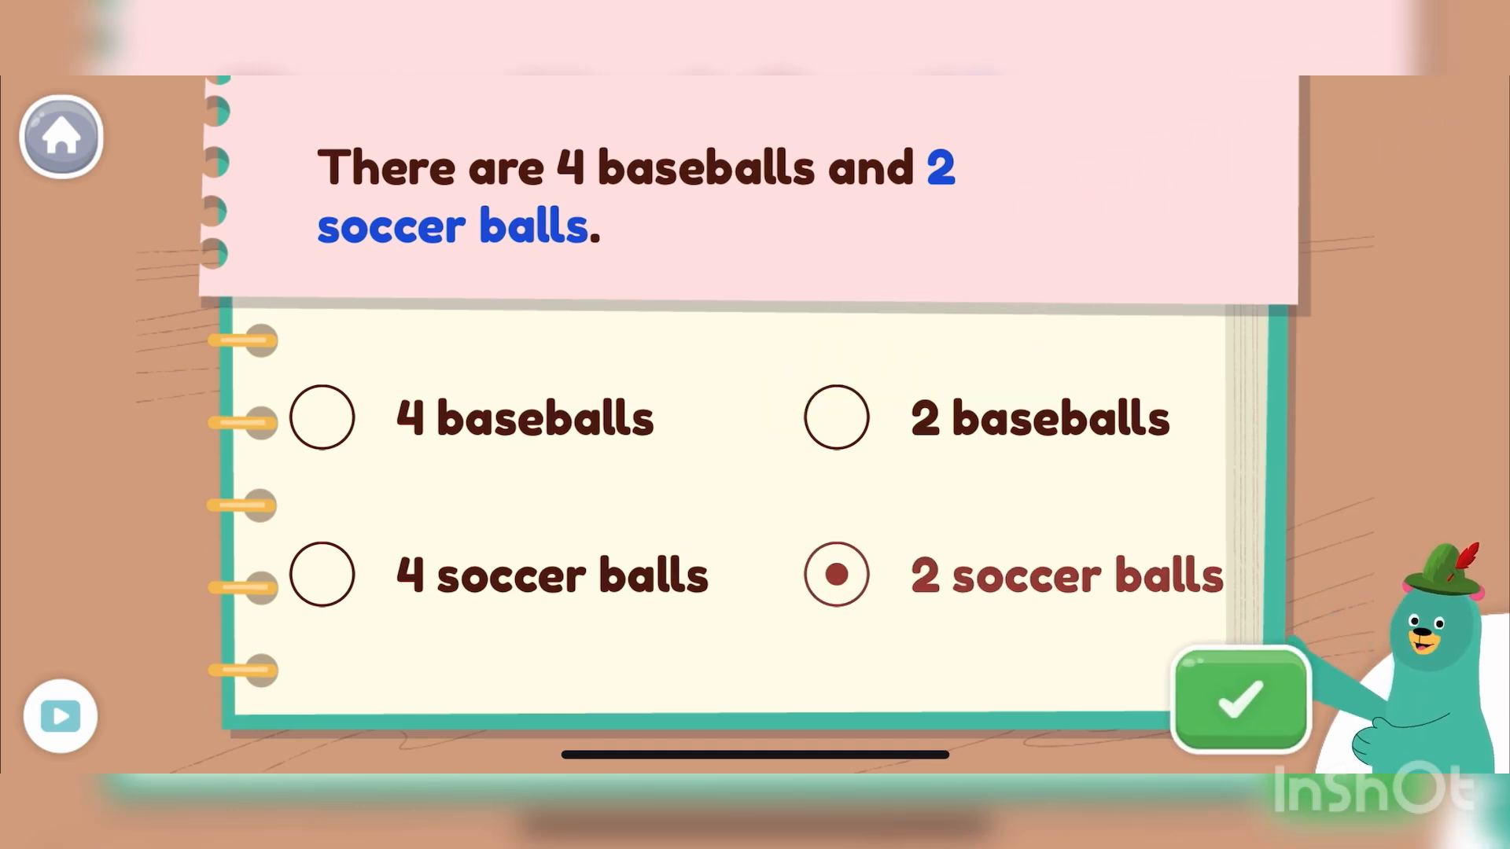
{"action": "left_click", "coordinate": [1241, 698]}
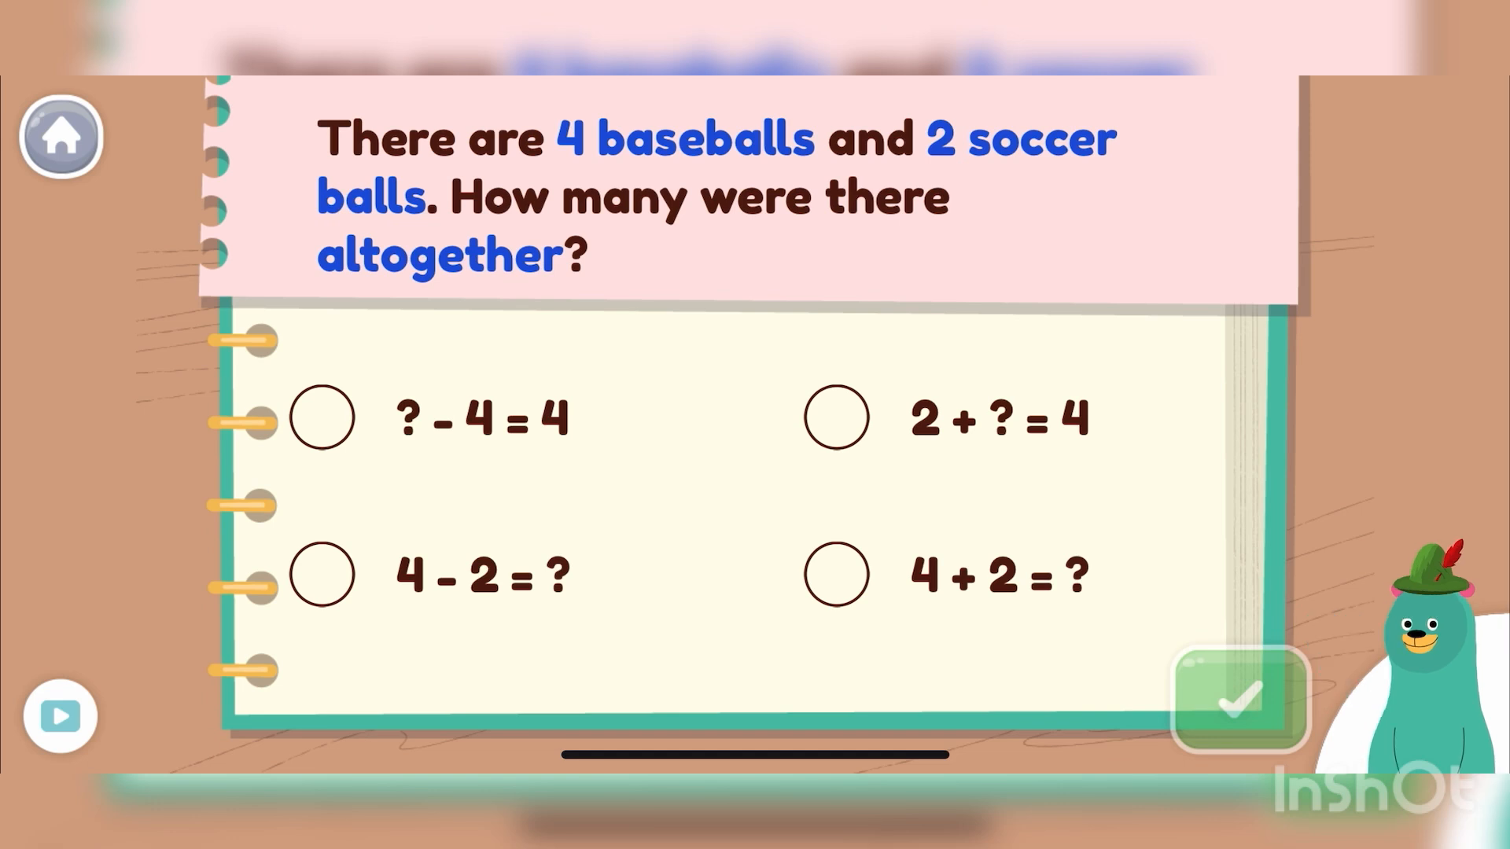
- Answer the altogether question with the equation '4 + 2 = ?' and submit it
{"action": "left_click", "coordinate": [835, 574]}
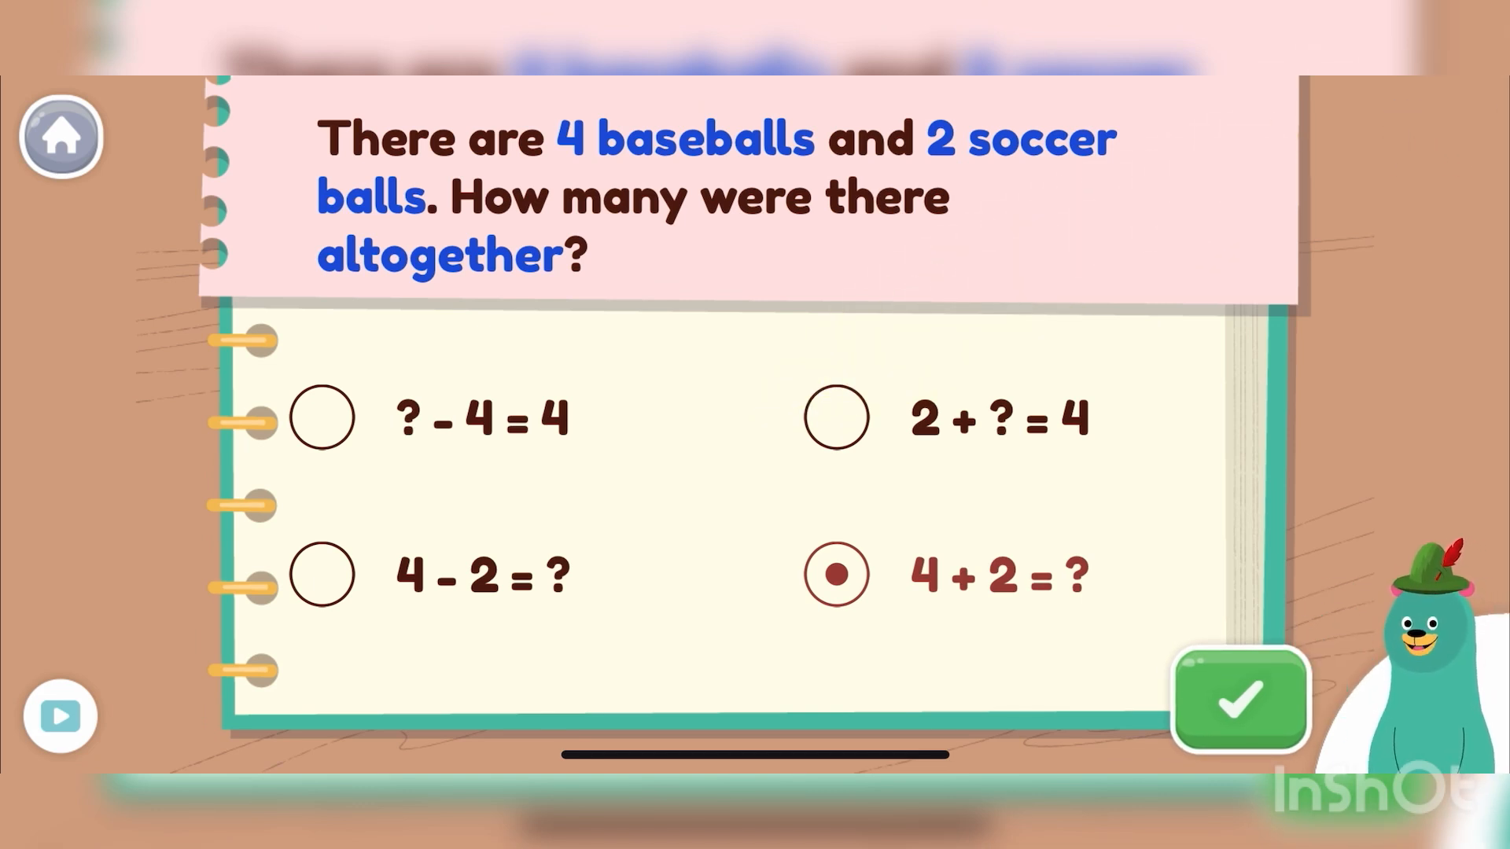
{"action": "left_click", "coordinate": [1239, 698]}
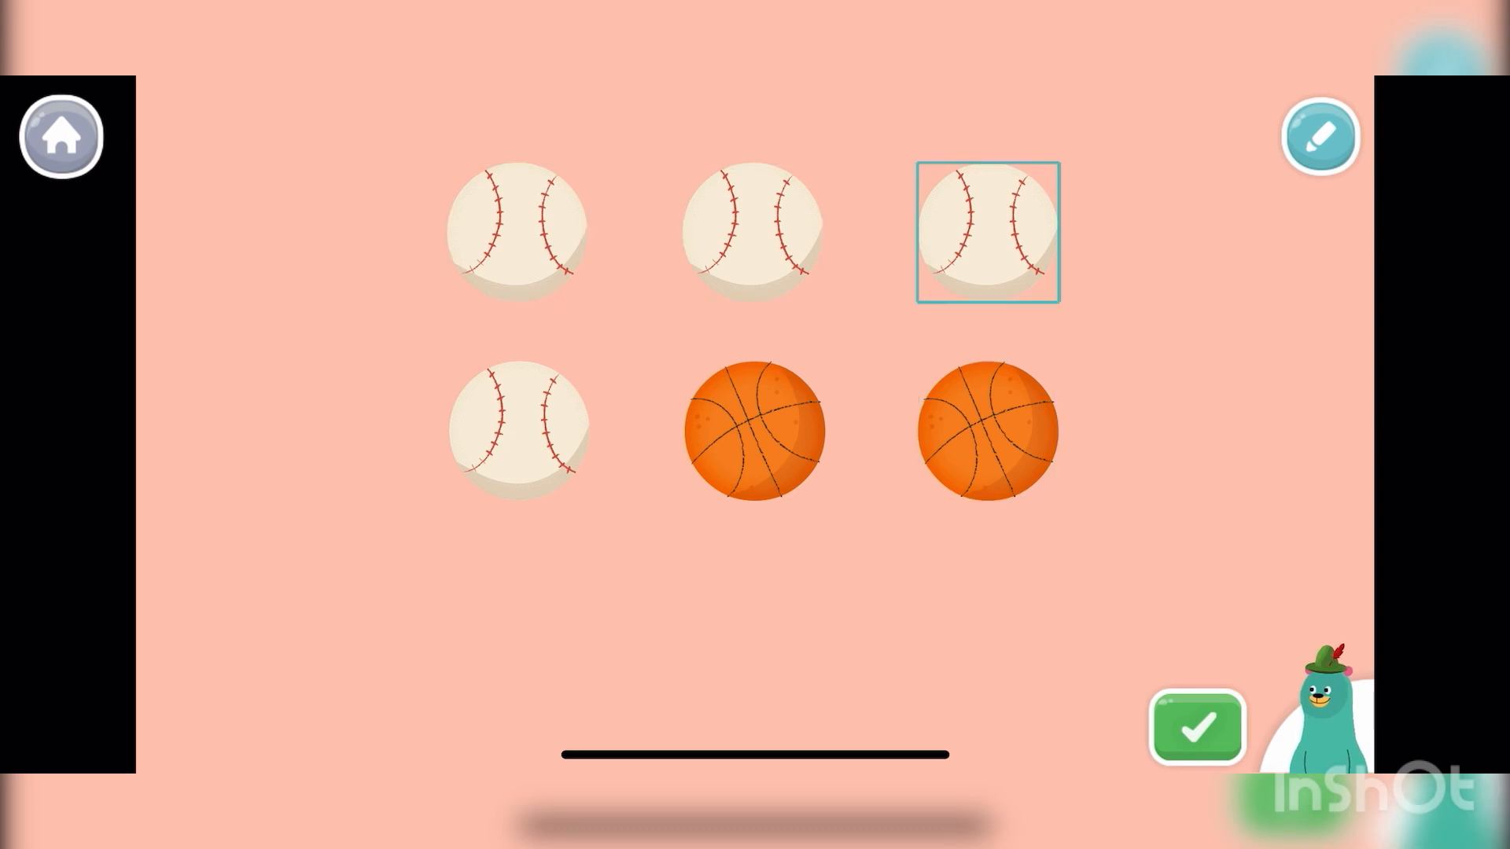
- Select a basketball, refuse microphone access for voice notes, and submit the ball picture
{"action": "left_click", "coordinate": [986, 431]}
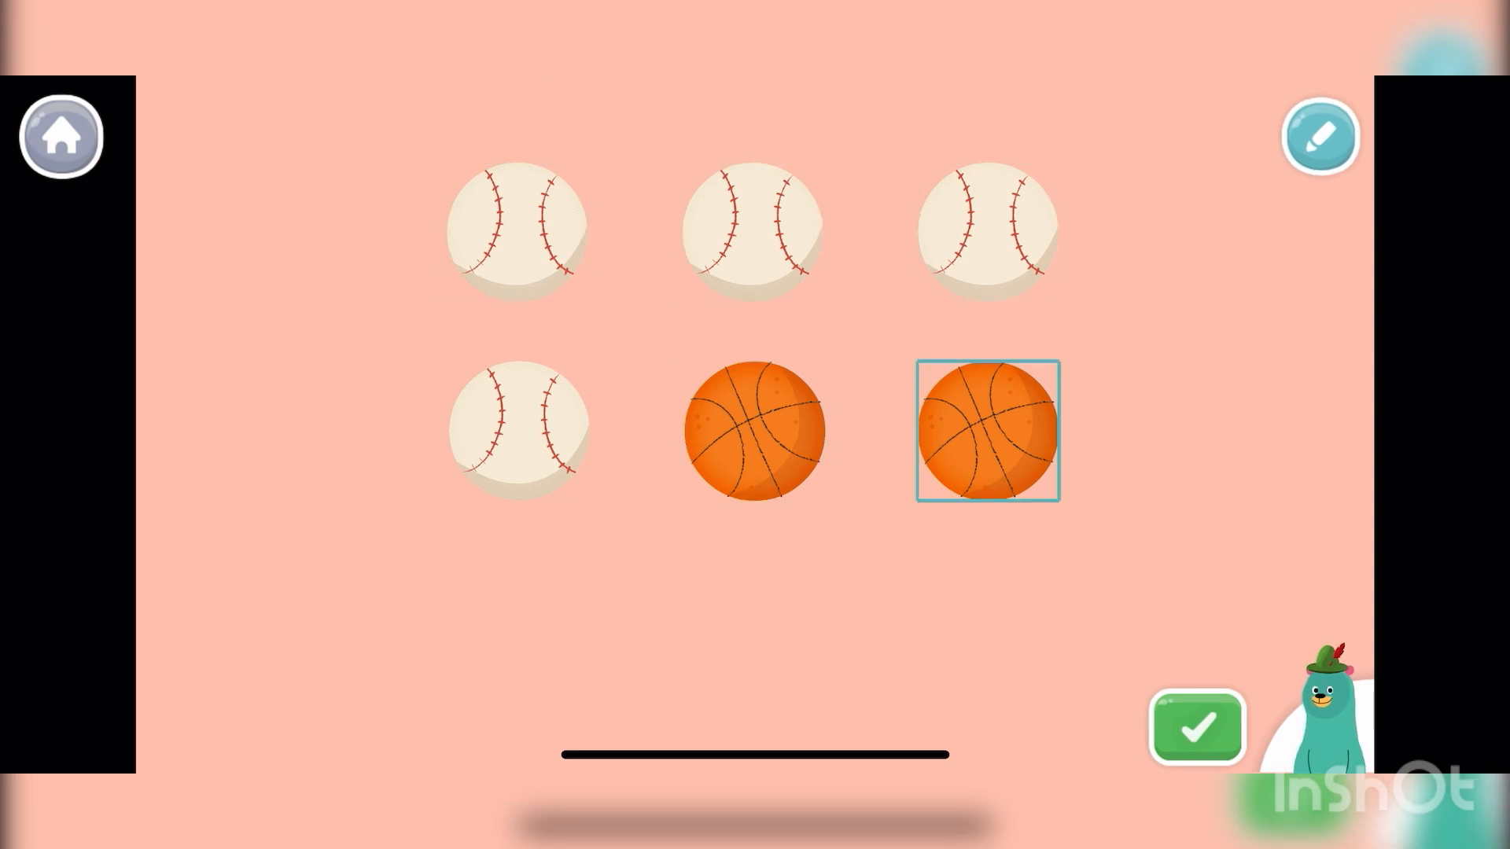
{"action": "left_click", "coordinate": [1319, 135]}
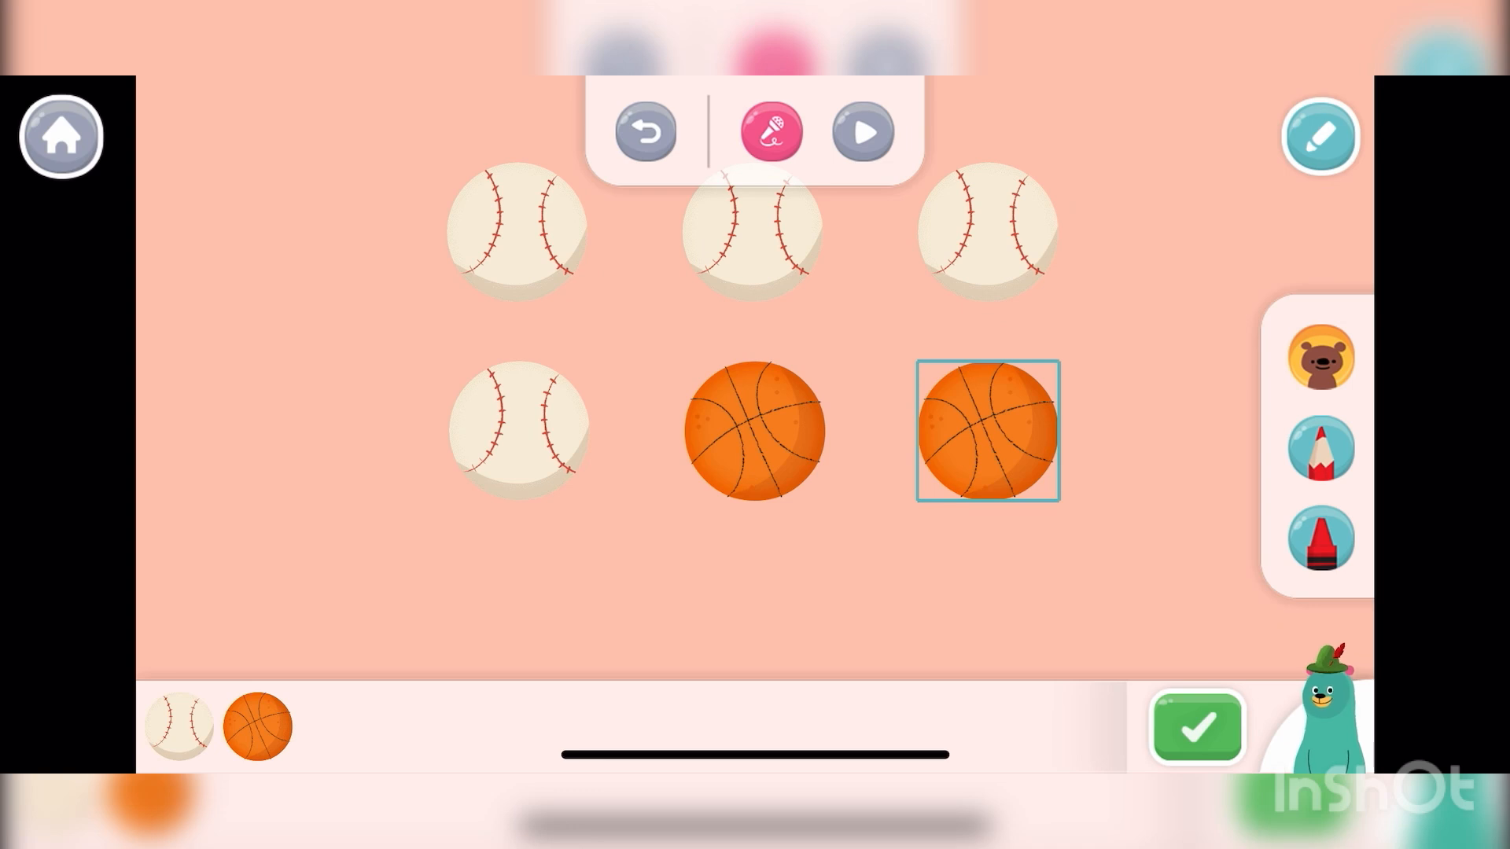
{"action": "left_click", "coordinate": [767, 132]}
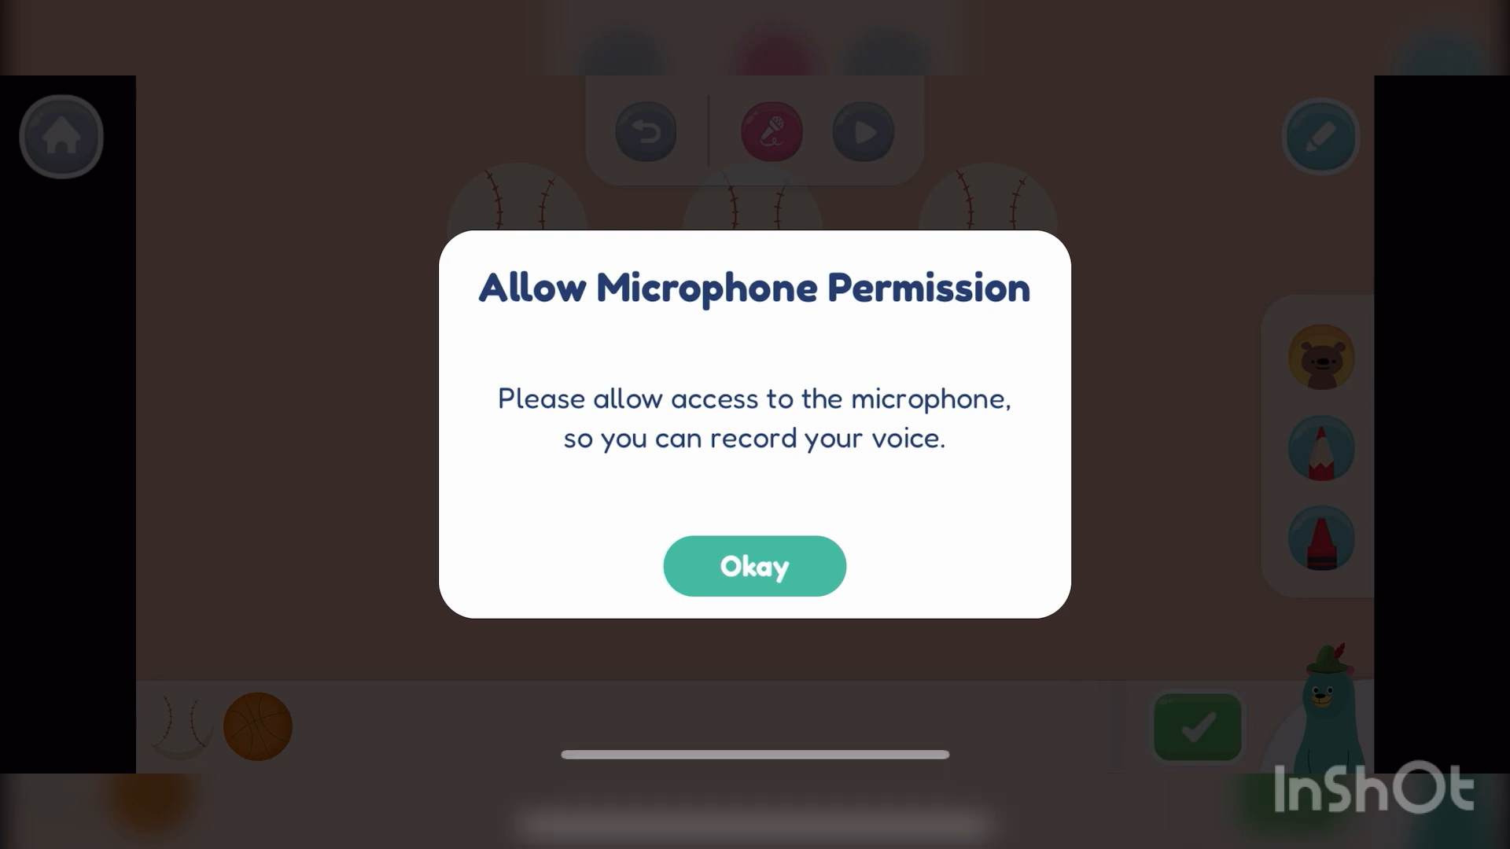
{"action": "left_click", "coordinate": [753, 564]}
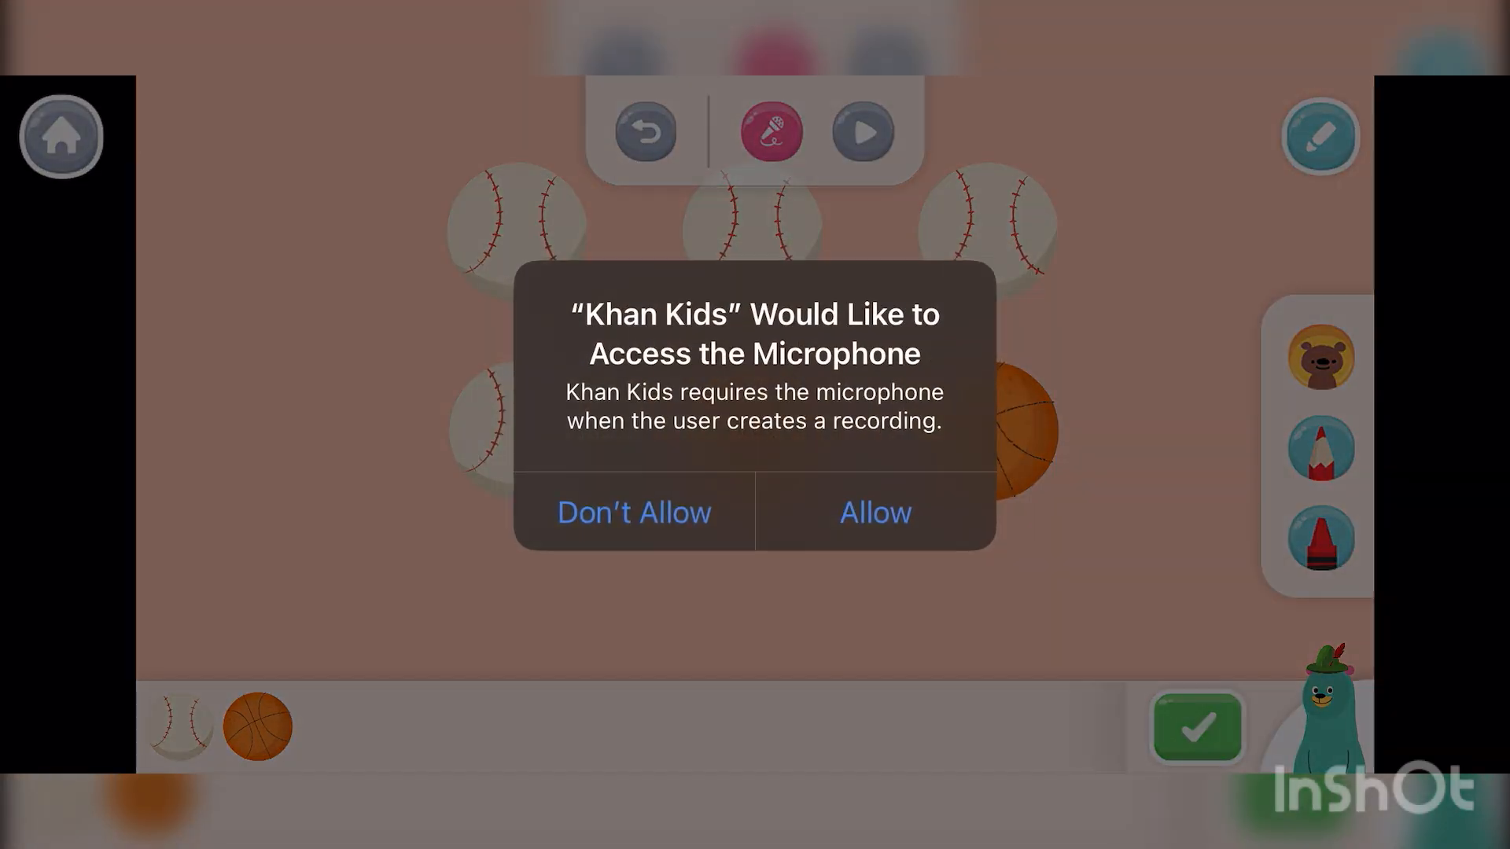
{"action": "left_click", "coordinate": [632, 511]}
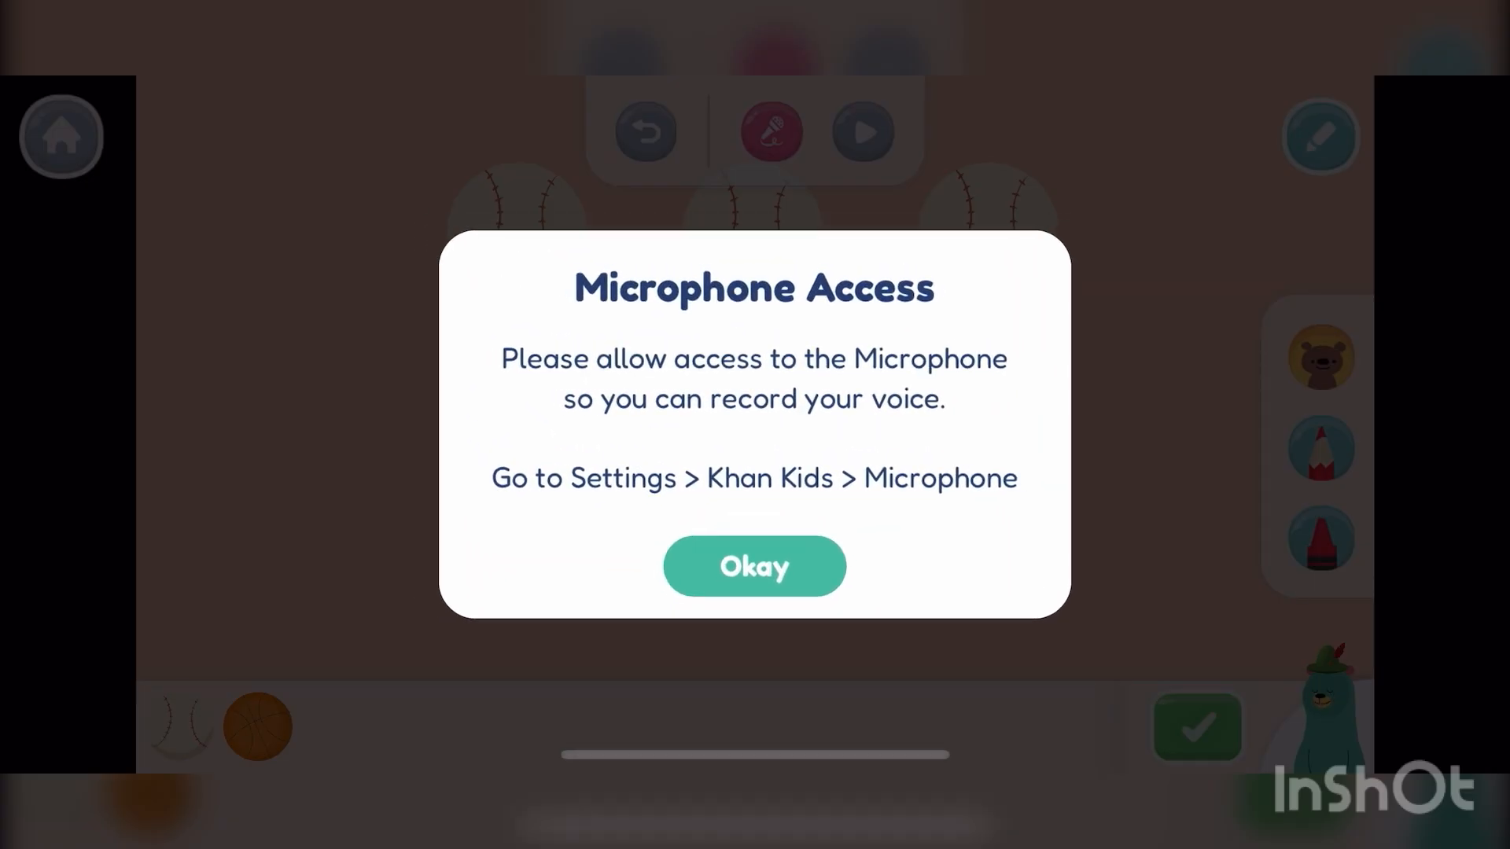
{"action": "left_click", "coordinate": [753, 566]}
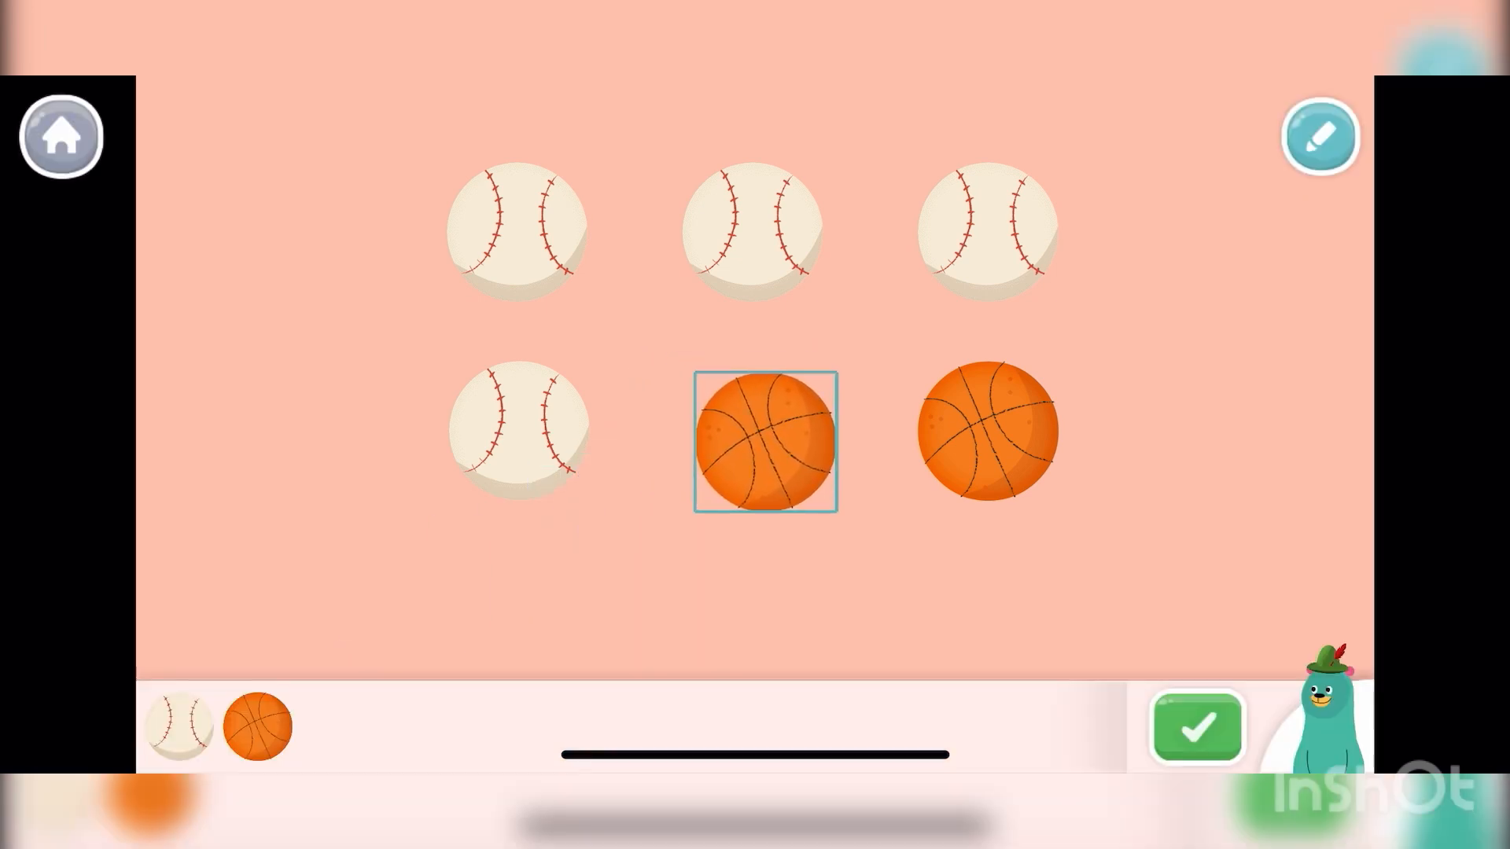
{"action": "left_click", "coordinate": [1320, 137]}
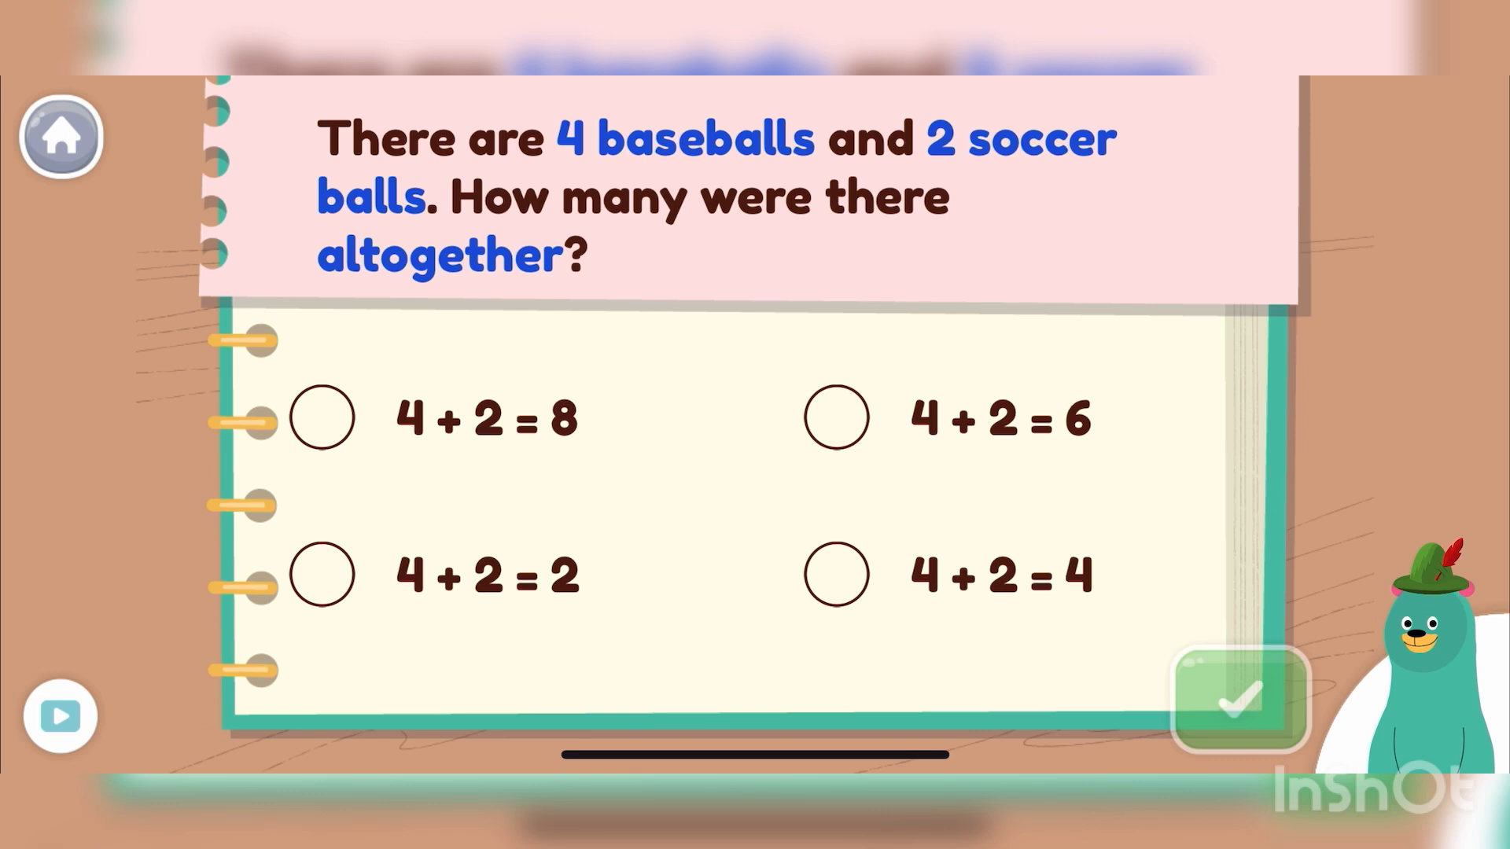
- Choose '4 + 2 = 6' as the altogether answer and submit it
{"action": "left_click", "coordinate": [835, 415]}
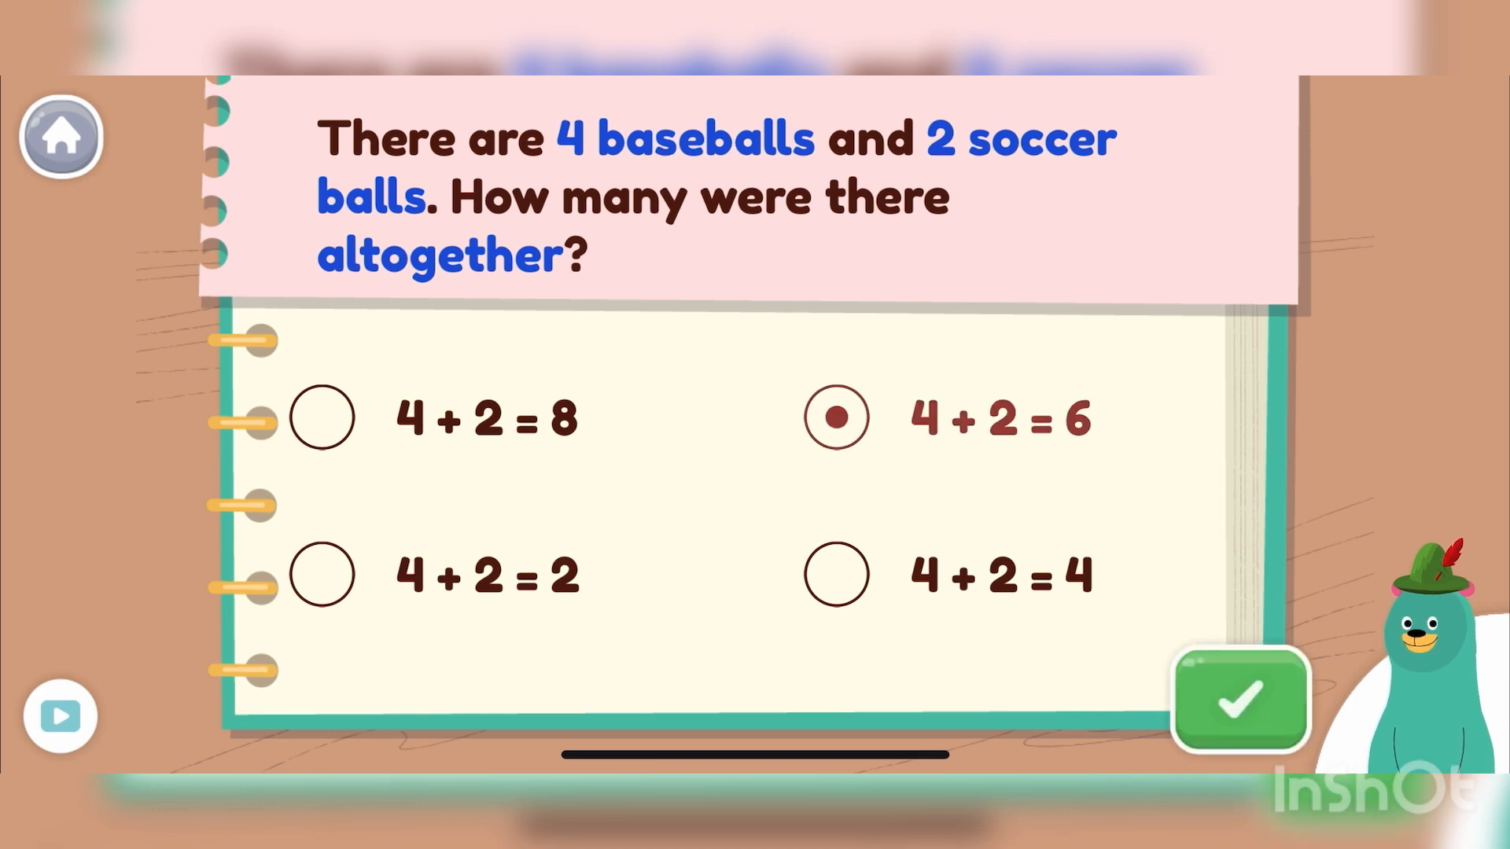
{"action": "left_click", "coordinate": [1237, 699]}
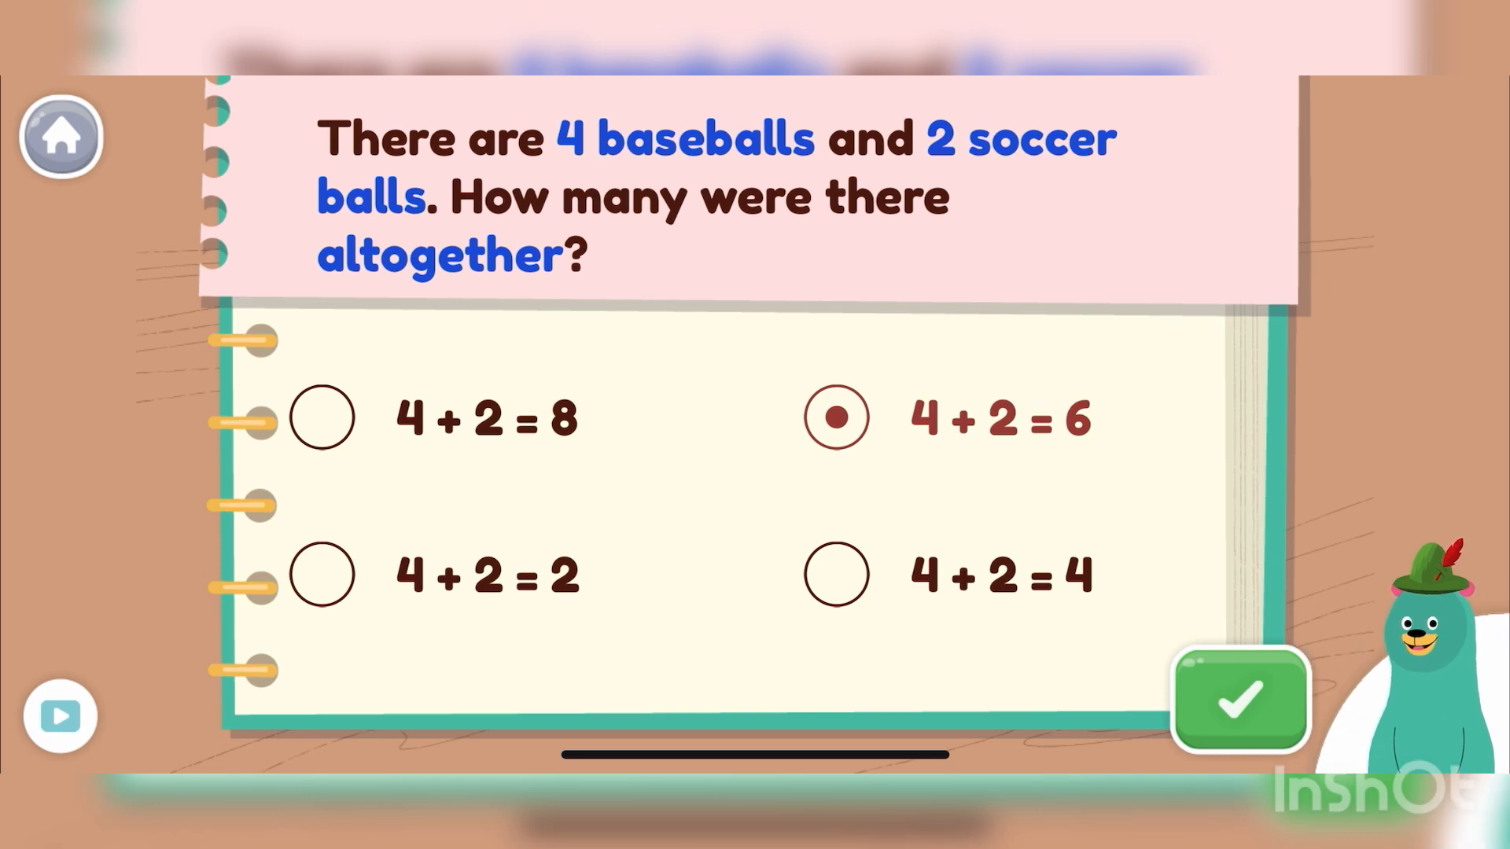
{"action": "left_click", "coordinate": [1237, 699]}
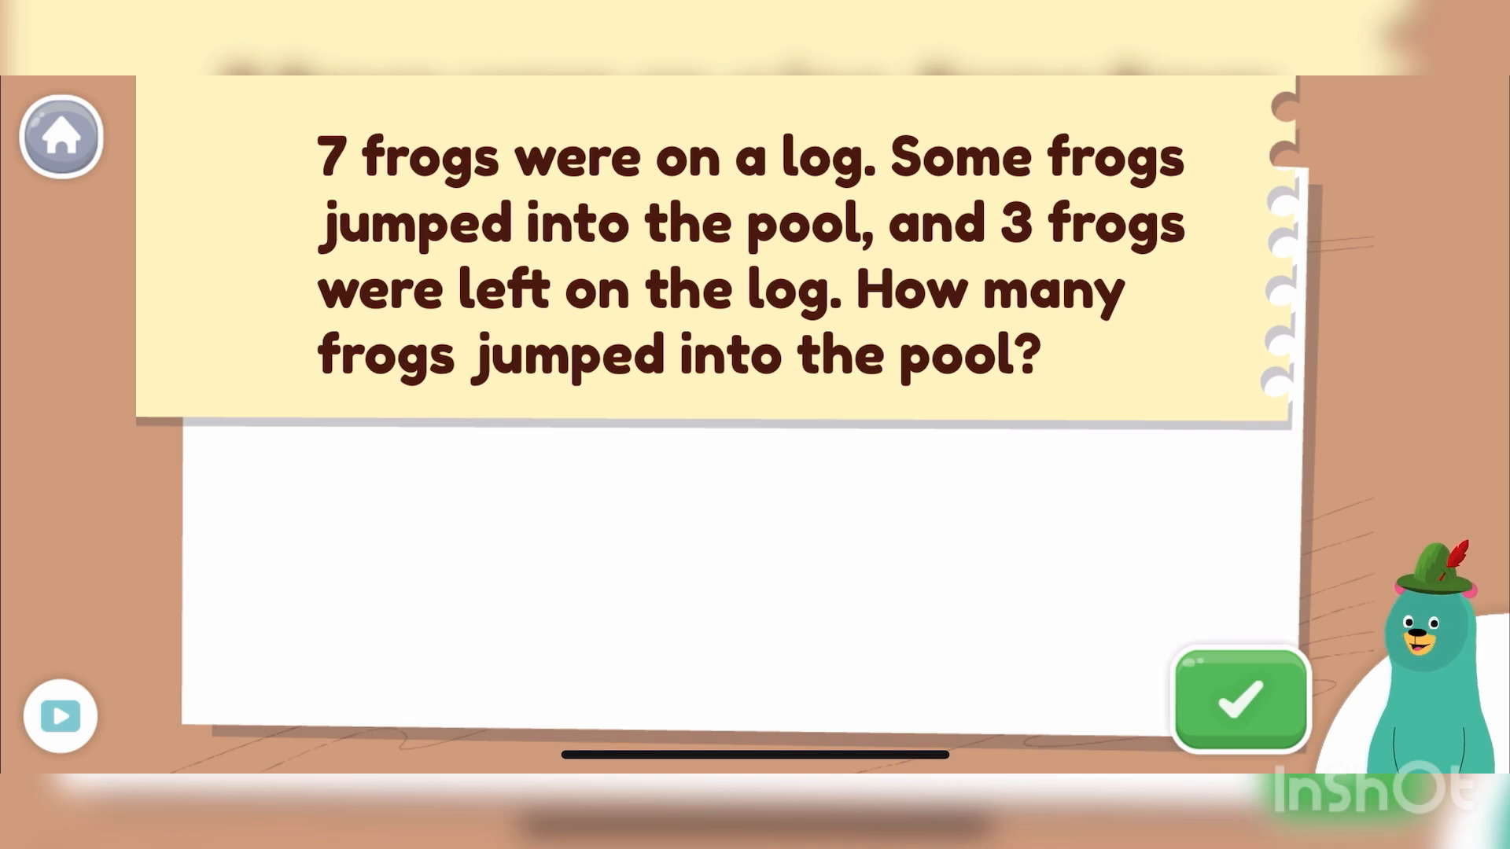
- Begin the frog problem's questions and choose '7 frogs' on the log
{"action": "left_click", "coordinate": [1237, 699]}
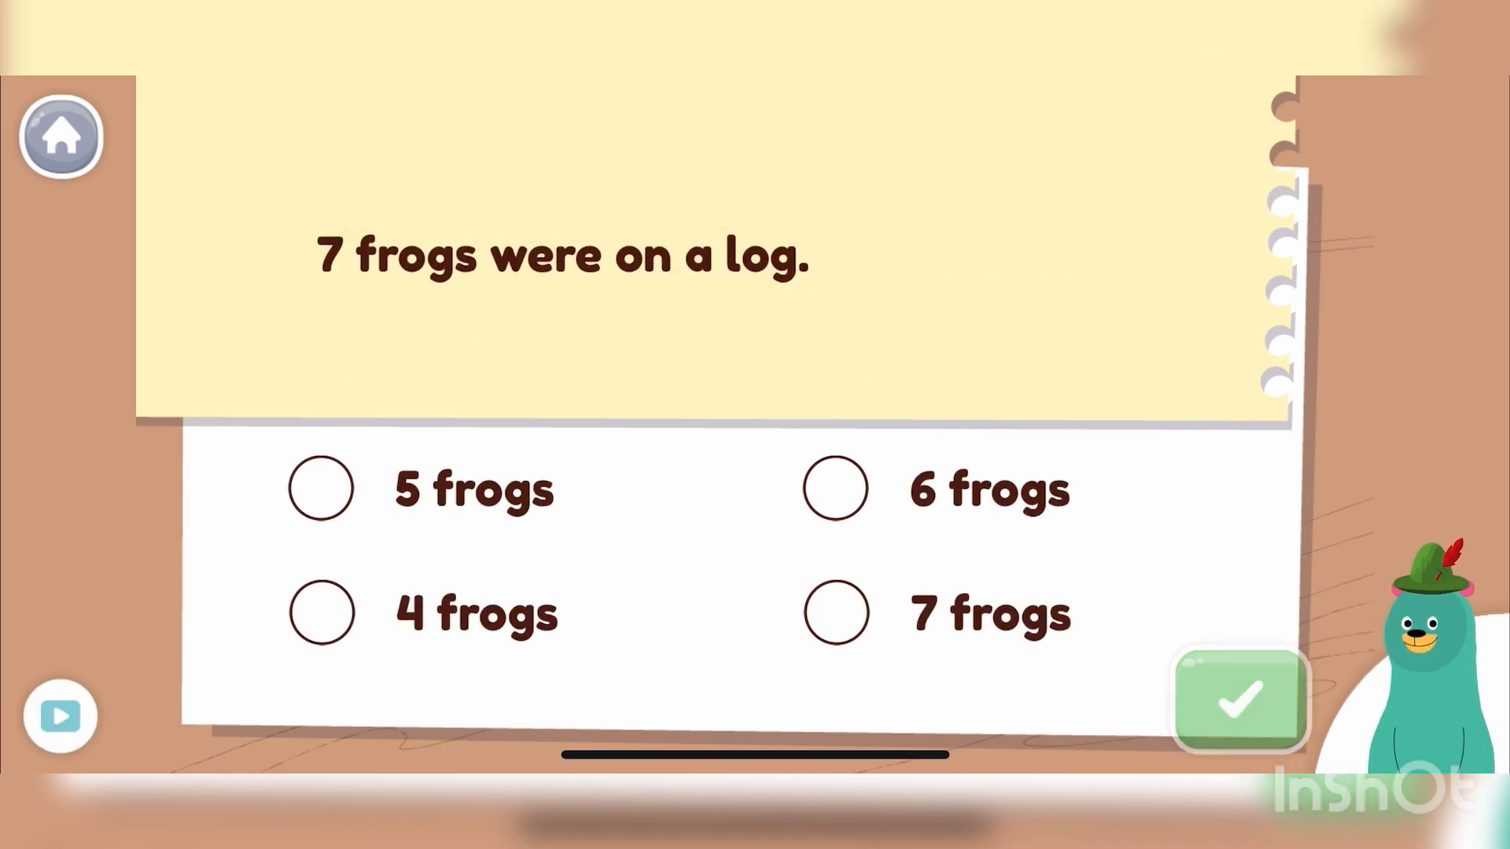
{"action": "left_click", "coordinate": [834, 612]}
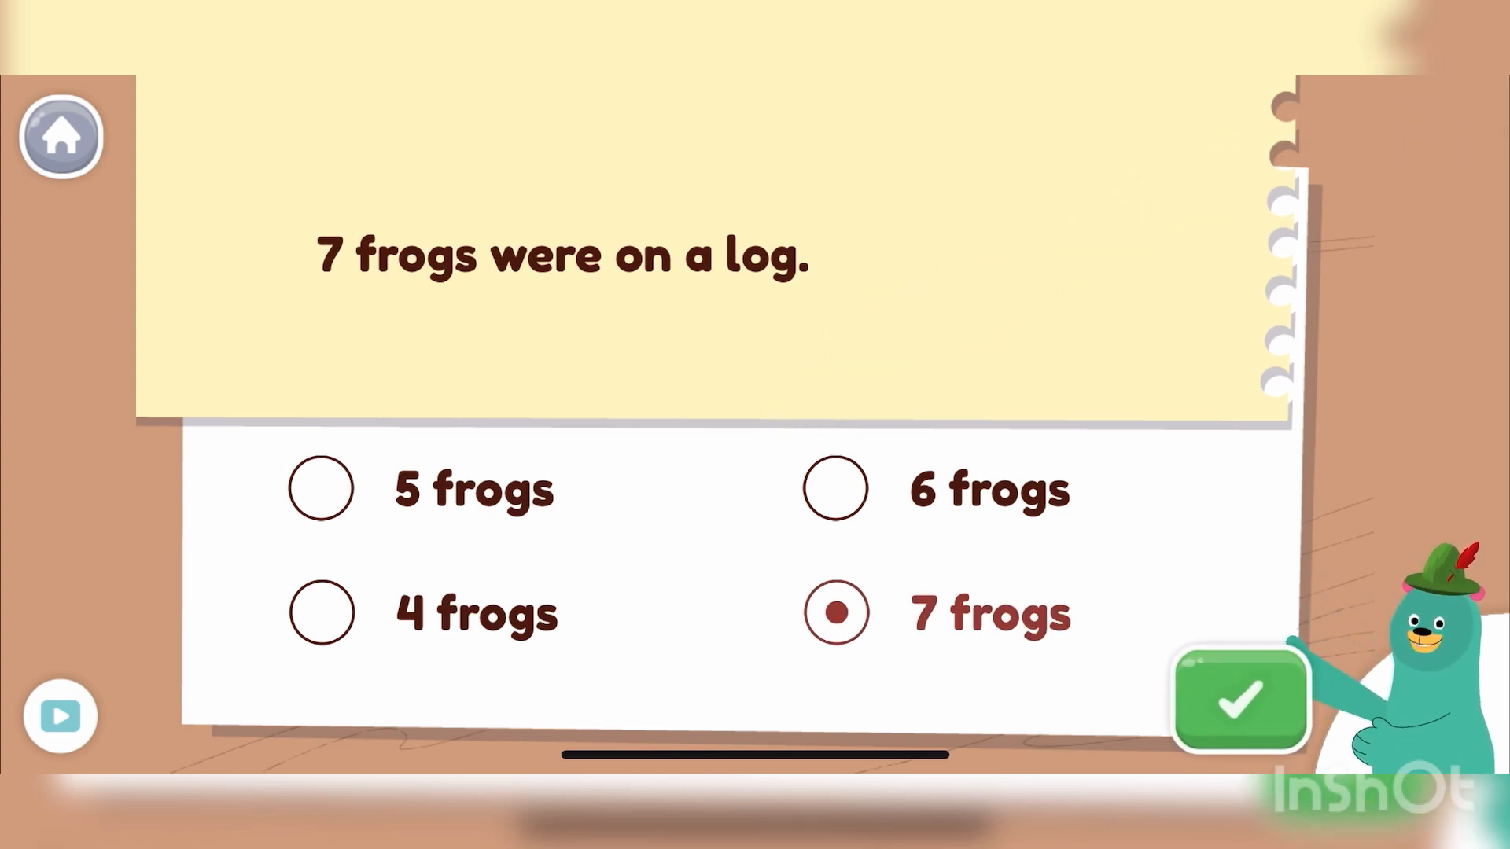
- Submit '7 frogs', then answer '3 frogs' were left and submit it
{"action": "left_click", "coordinate": [1238, 700]}
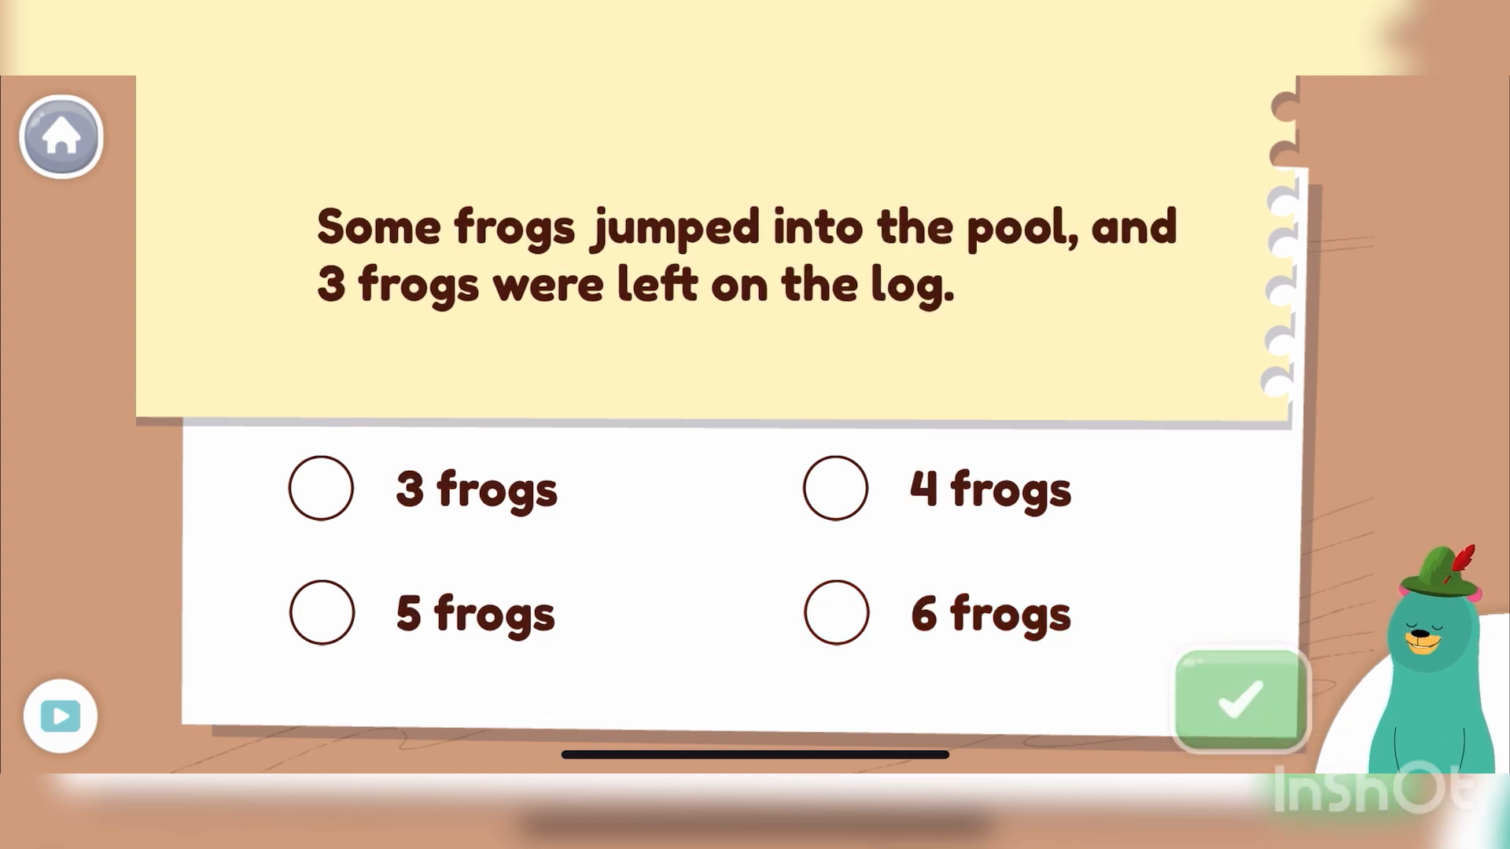
{"action": "left_click", "coordinate": [321, 487]}
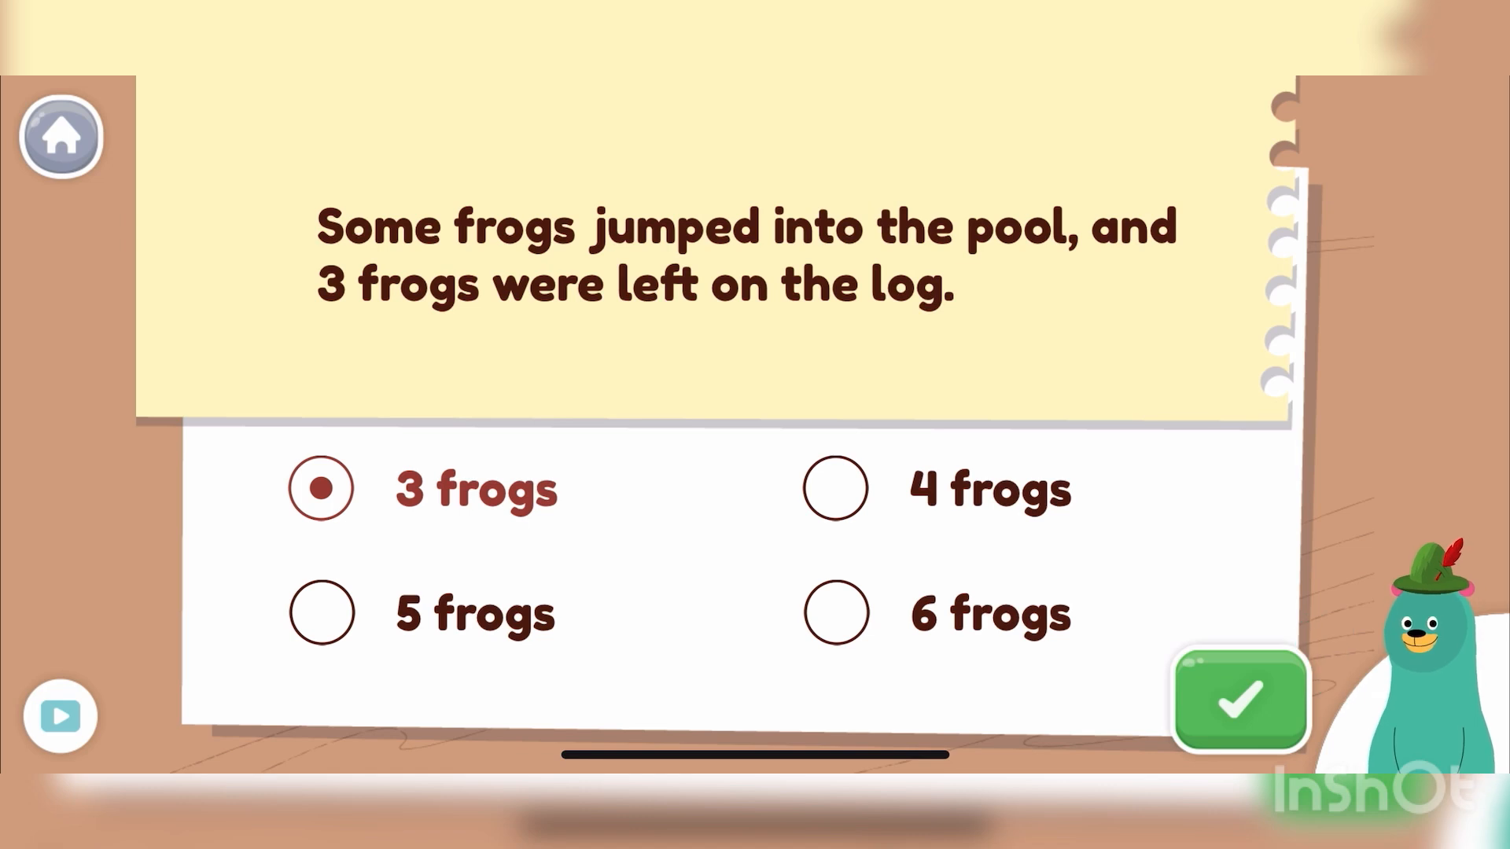
{"action": "left_click", "coordinate": [1239, 698]}
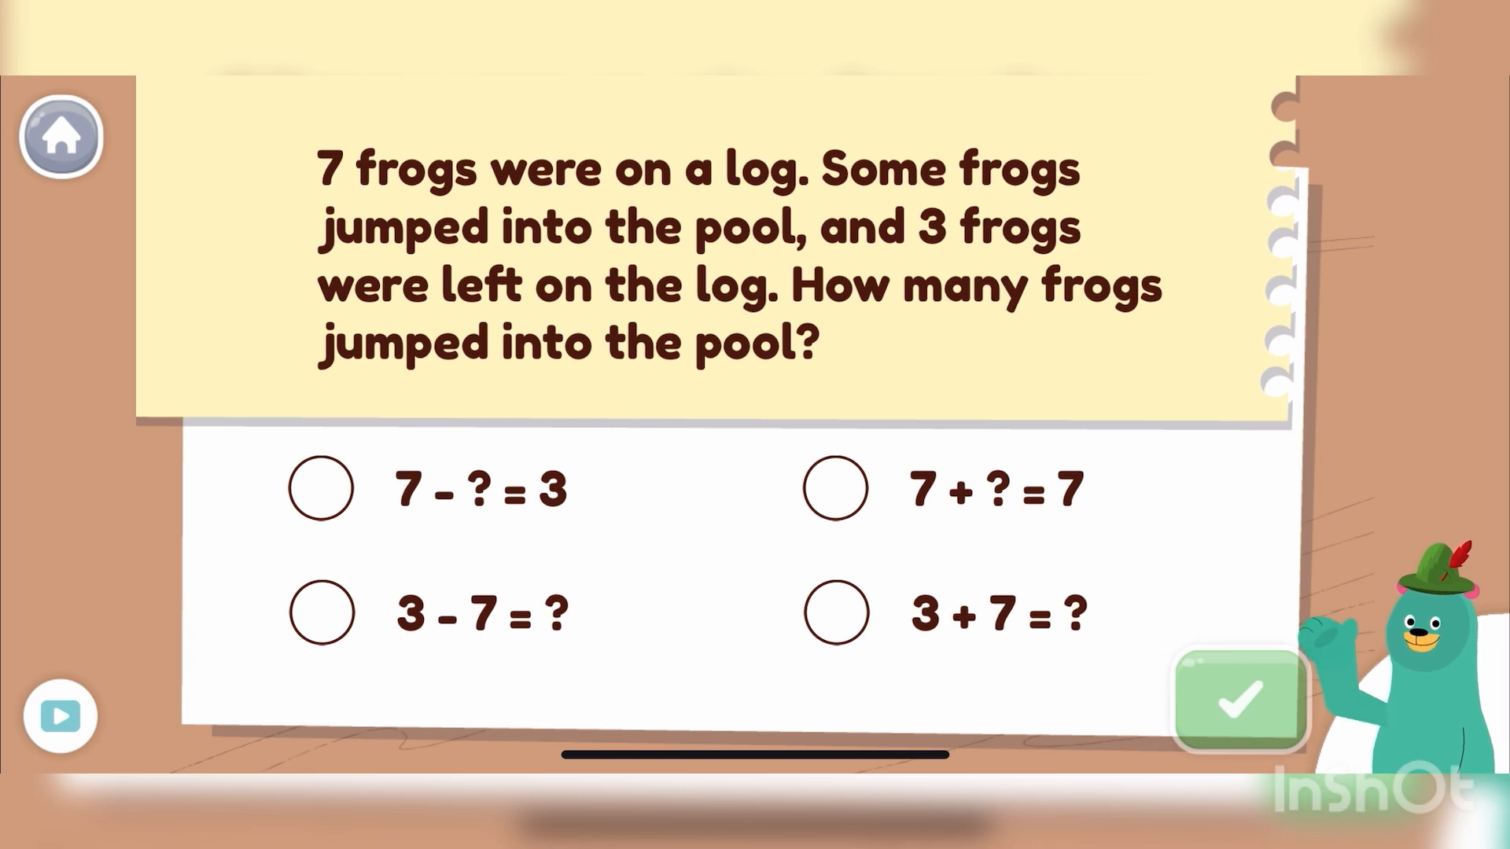
- Choose '7 - ? = 3' as the frog equation and submit it
{"action": "left_click", "coordinate": [322, 487]}
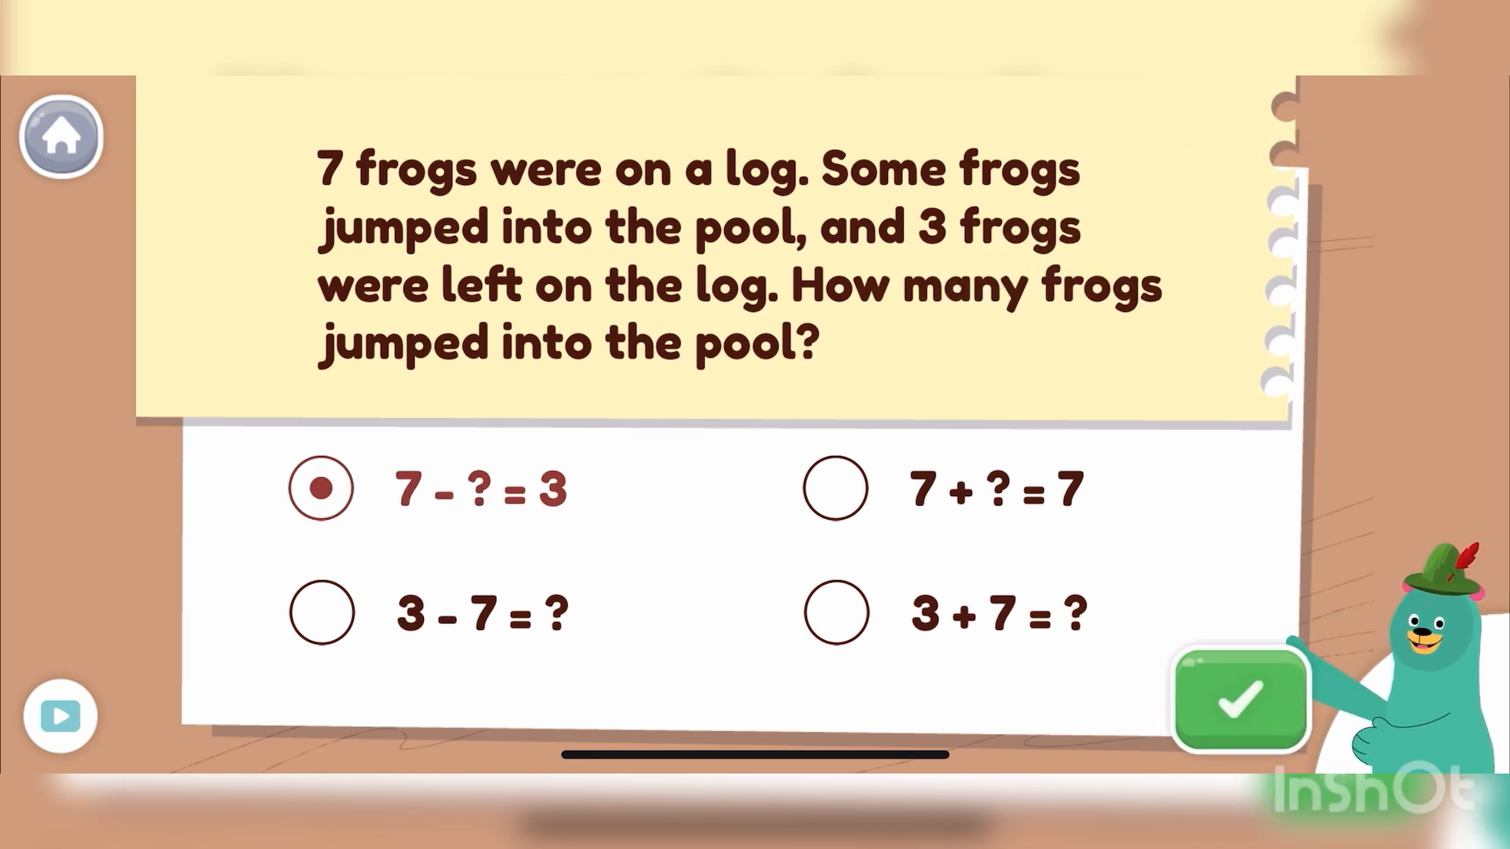
{"action": "left_click", "coordinate": [1239, 697]}
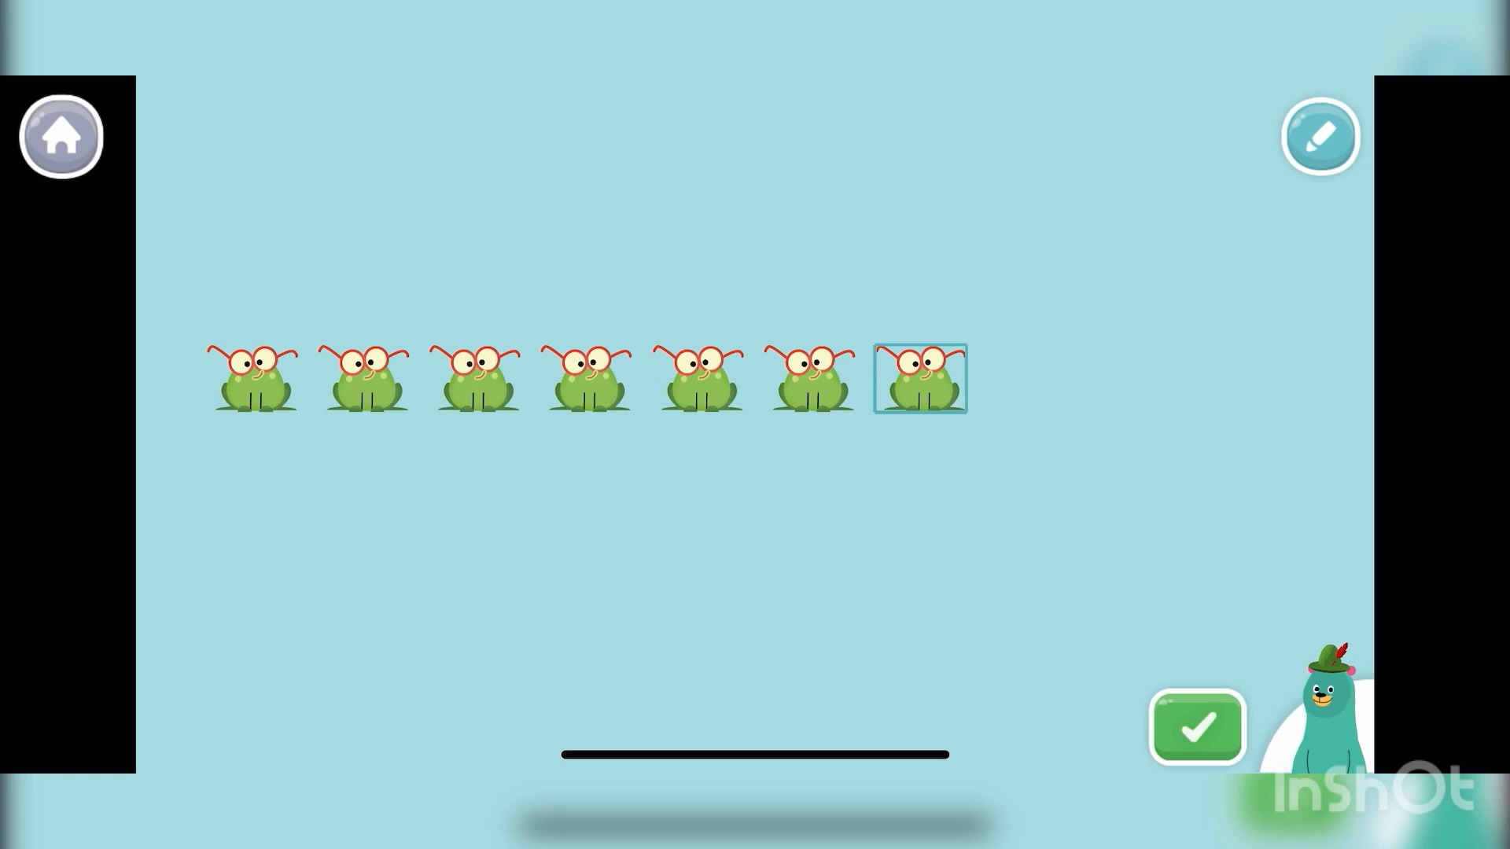
- Draw a red 7 beside the seven frogs and submit the picture
{"action": "left_click", "coordinate": [1319, 137]}
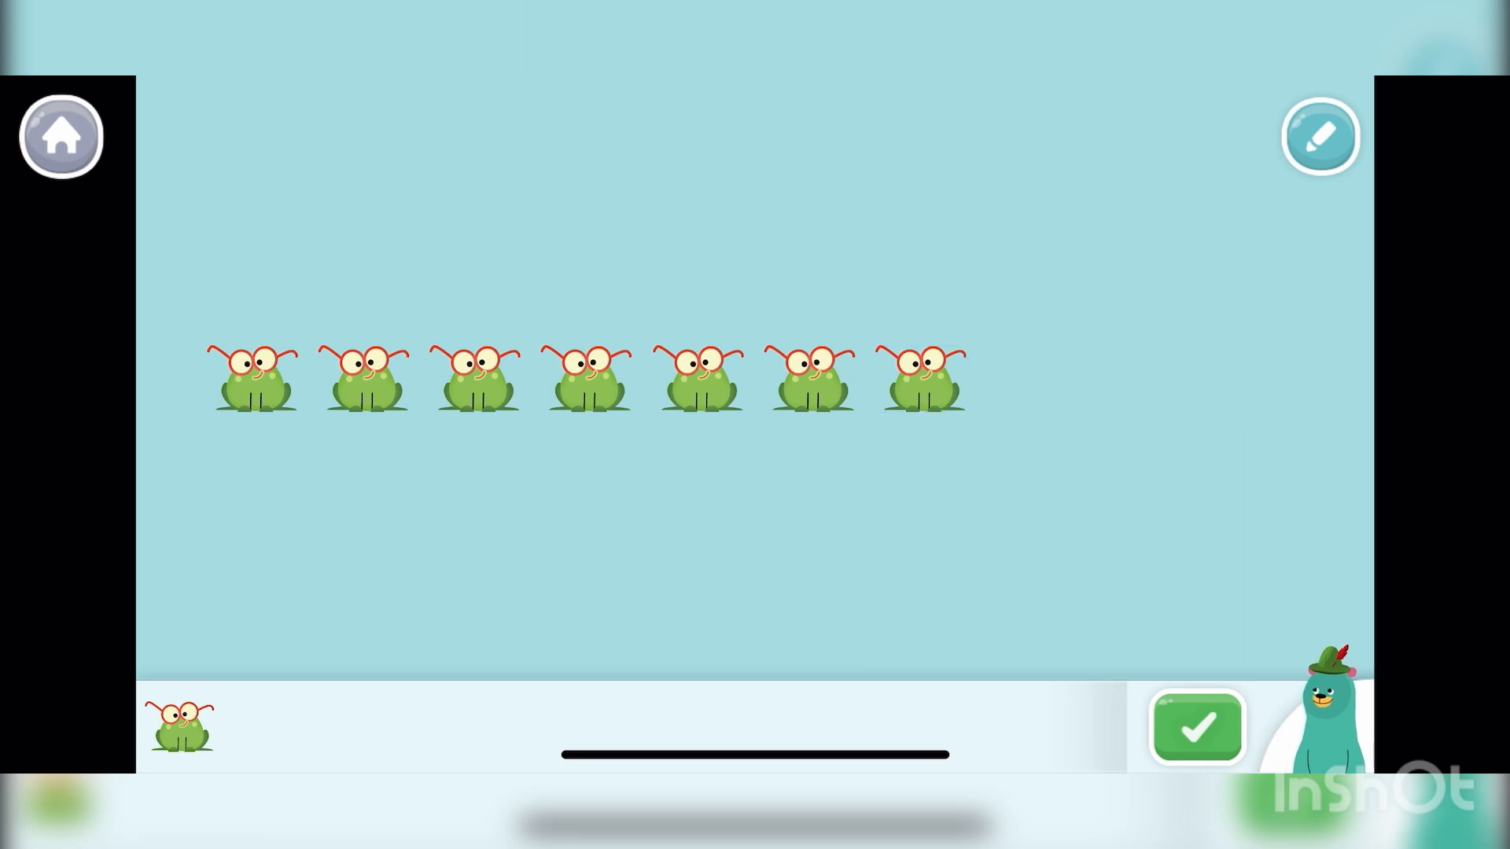
{"action": "left_click", "coordinate": [1319, 137]}
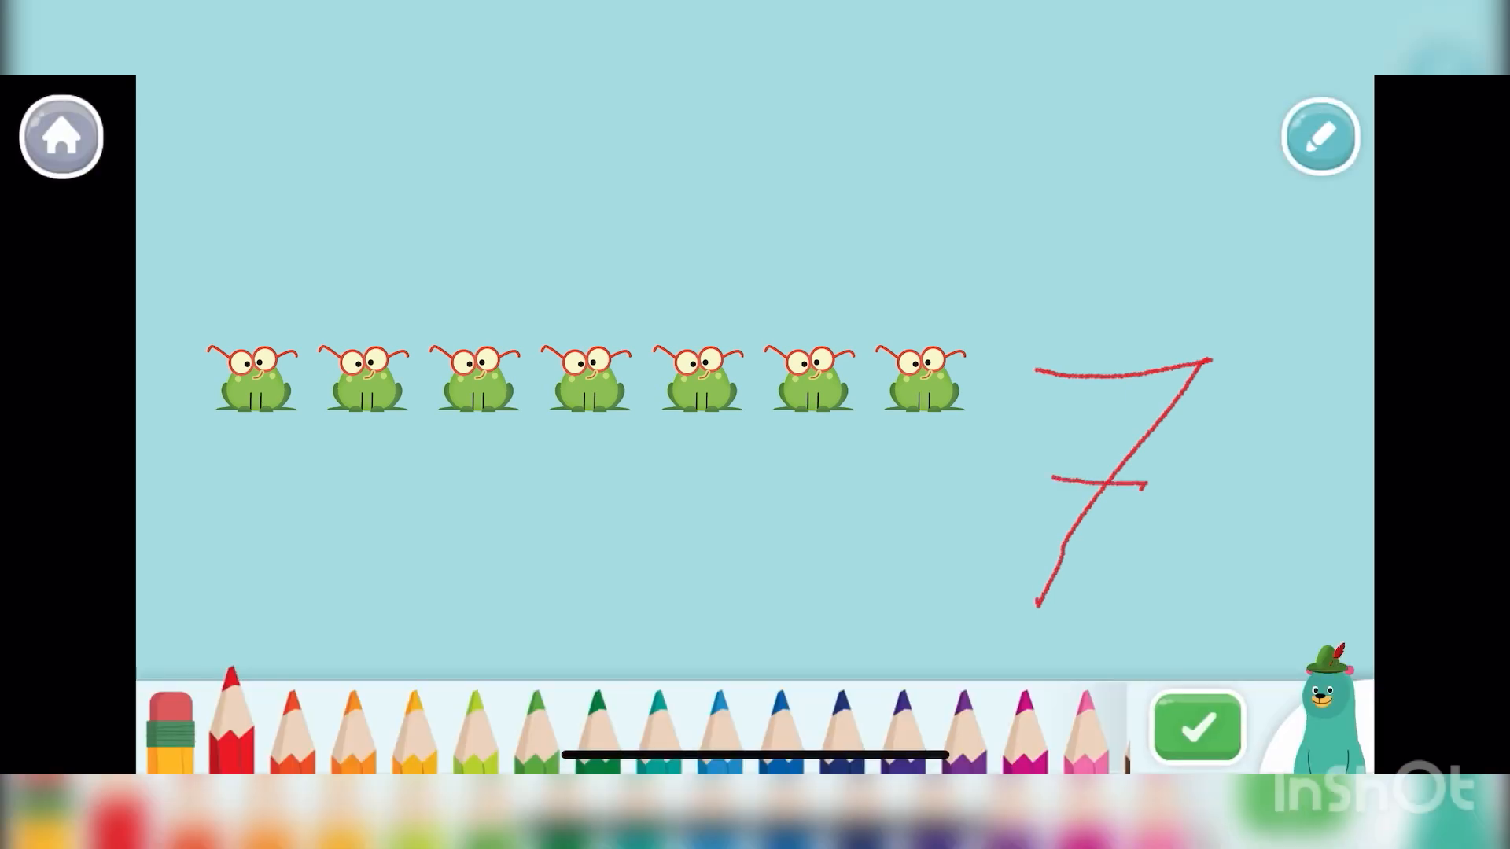
{"action": "left_click", "coordinate": [1195, 726]}
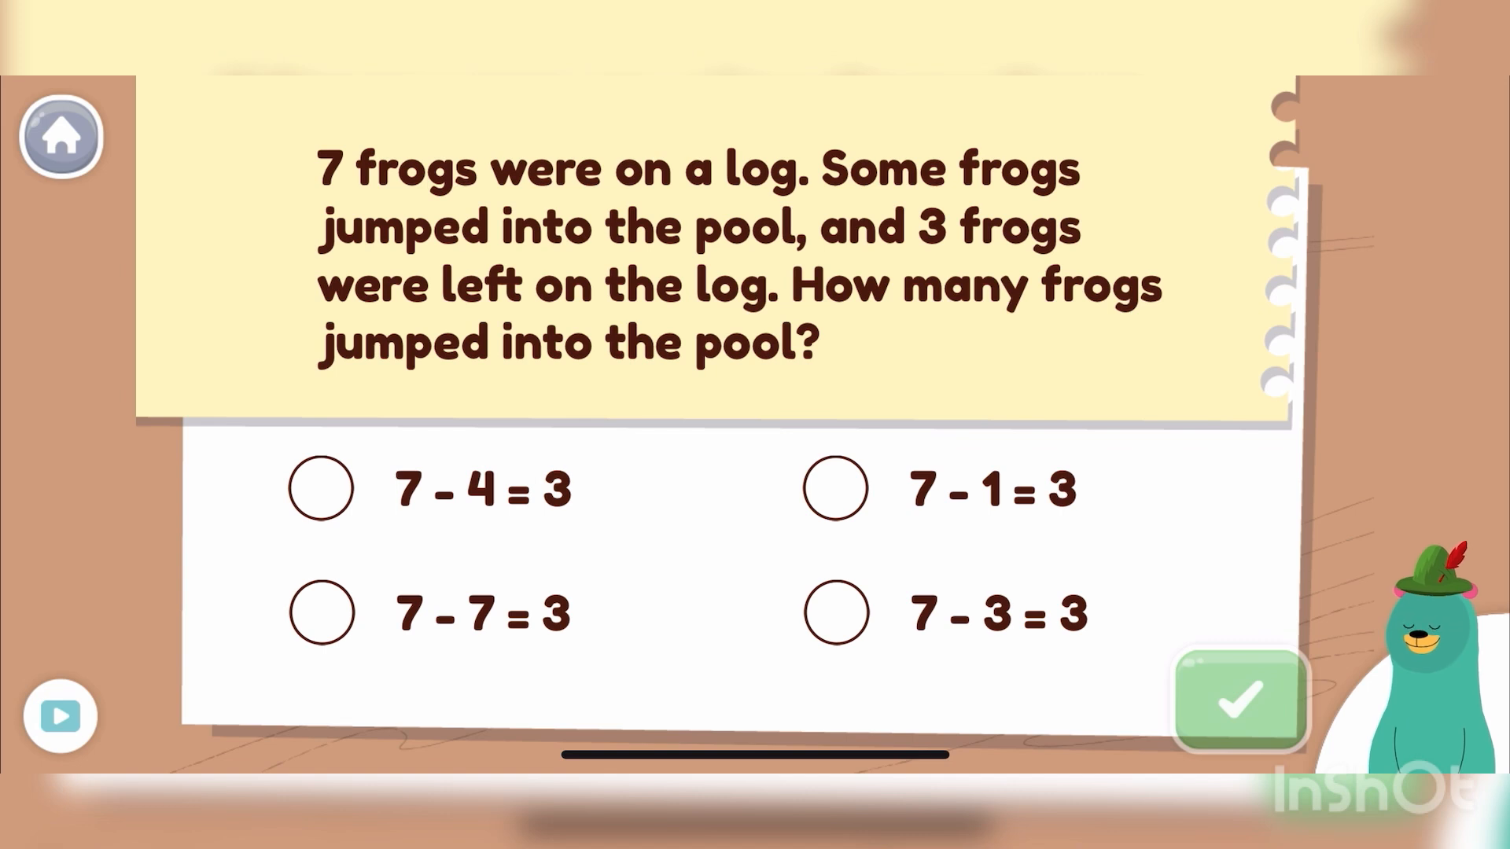
- Choose '7 - 4 = 3' as the final frog answer
{"action": "left_click", "coordinate": [322, 487]}
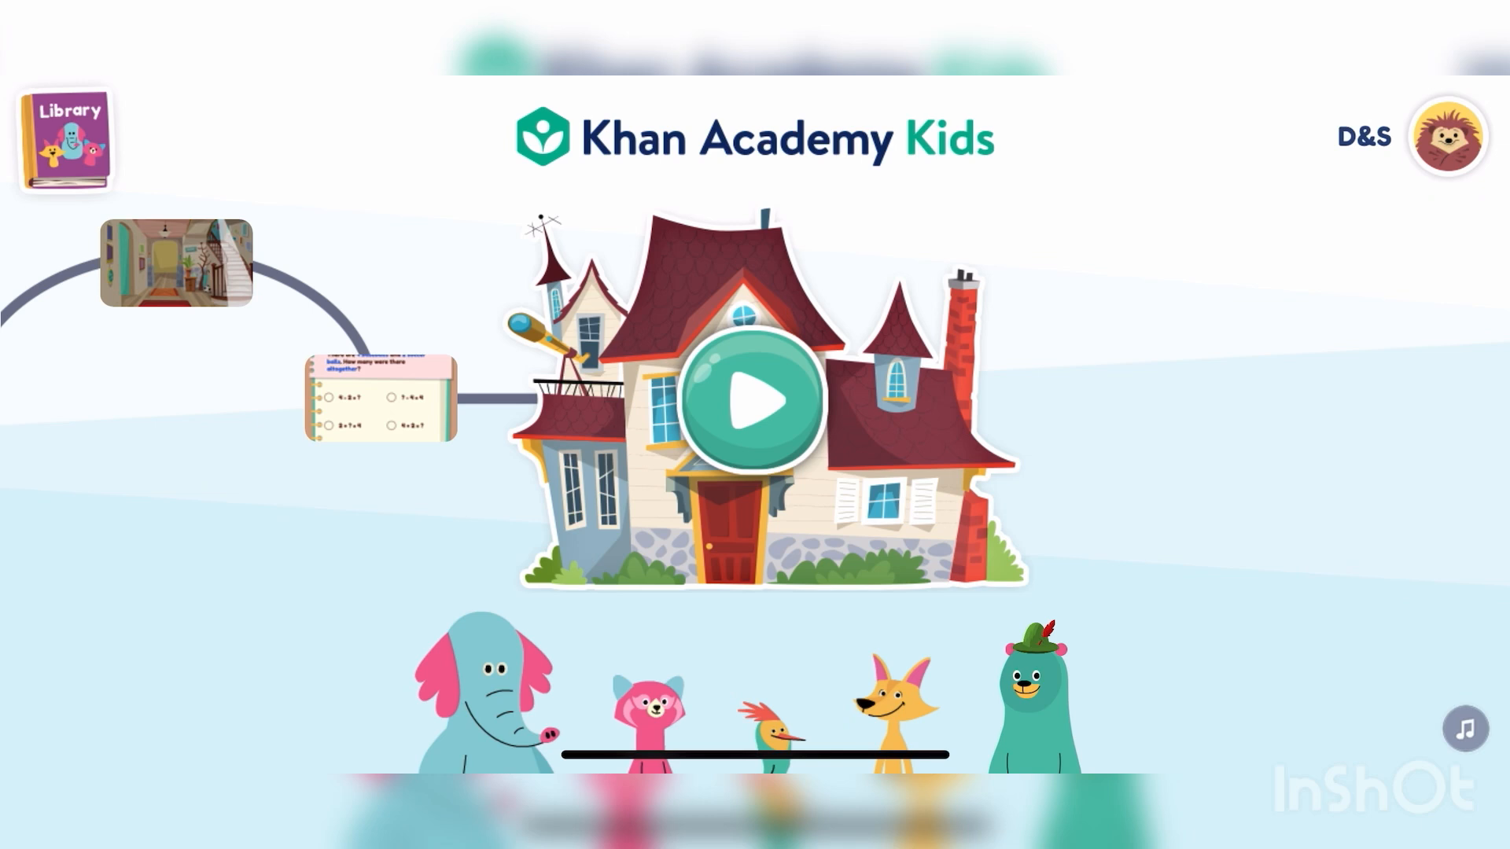
- Browse the Library's Create, Offline and a further collection from the home screen
{"action": "left_click", "coordinate": [63, 138]}
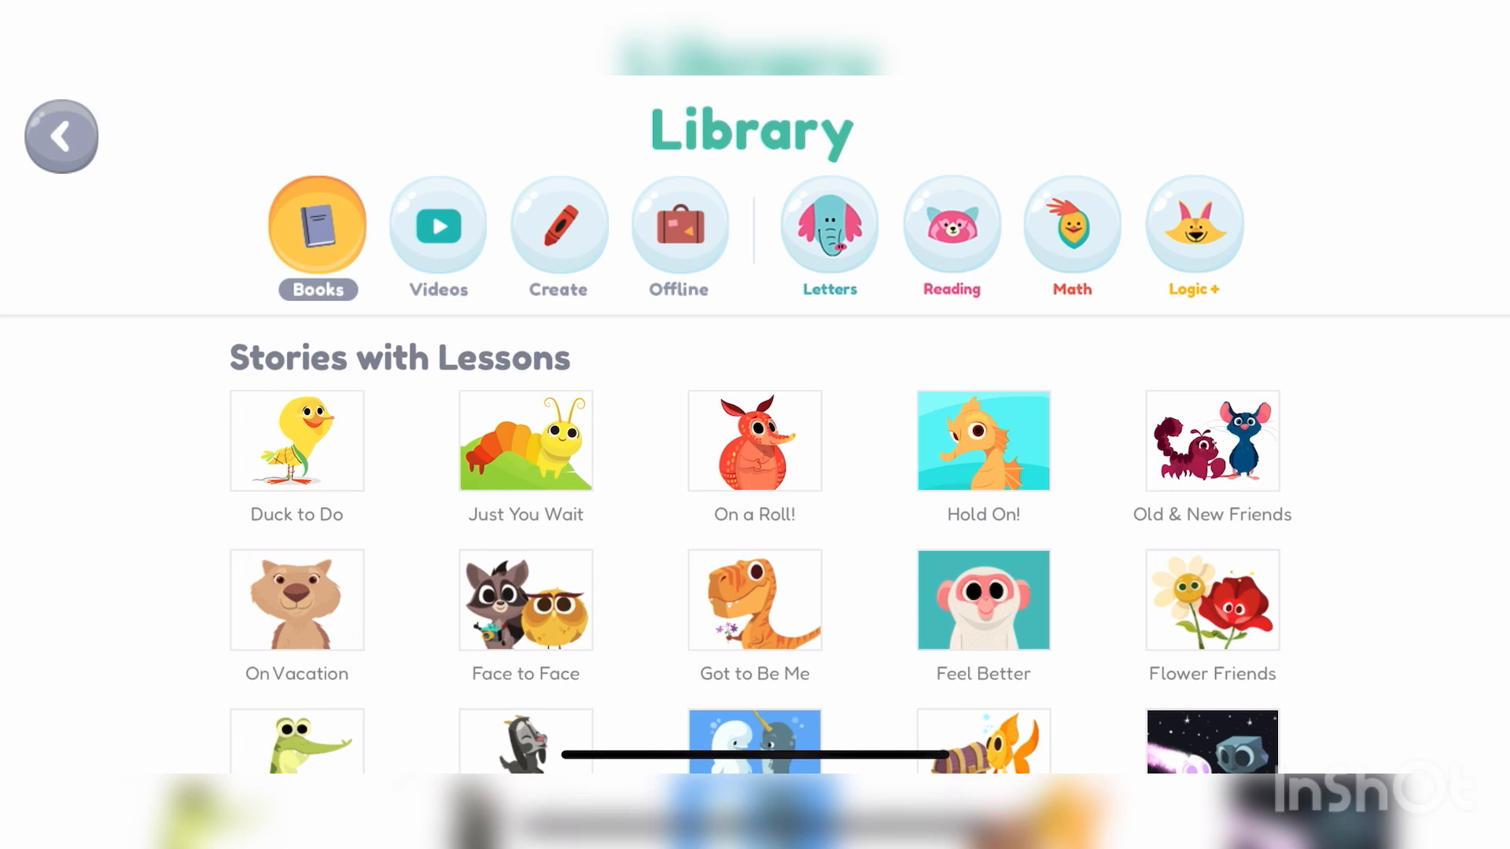
{"action": "left_click", "coordinate": [557, 226]}
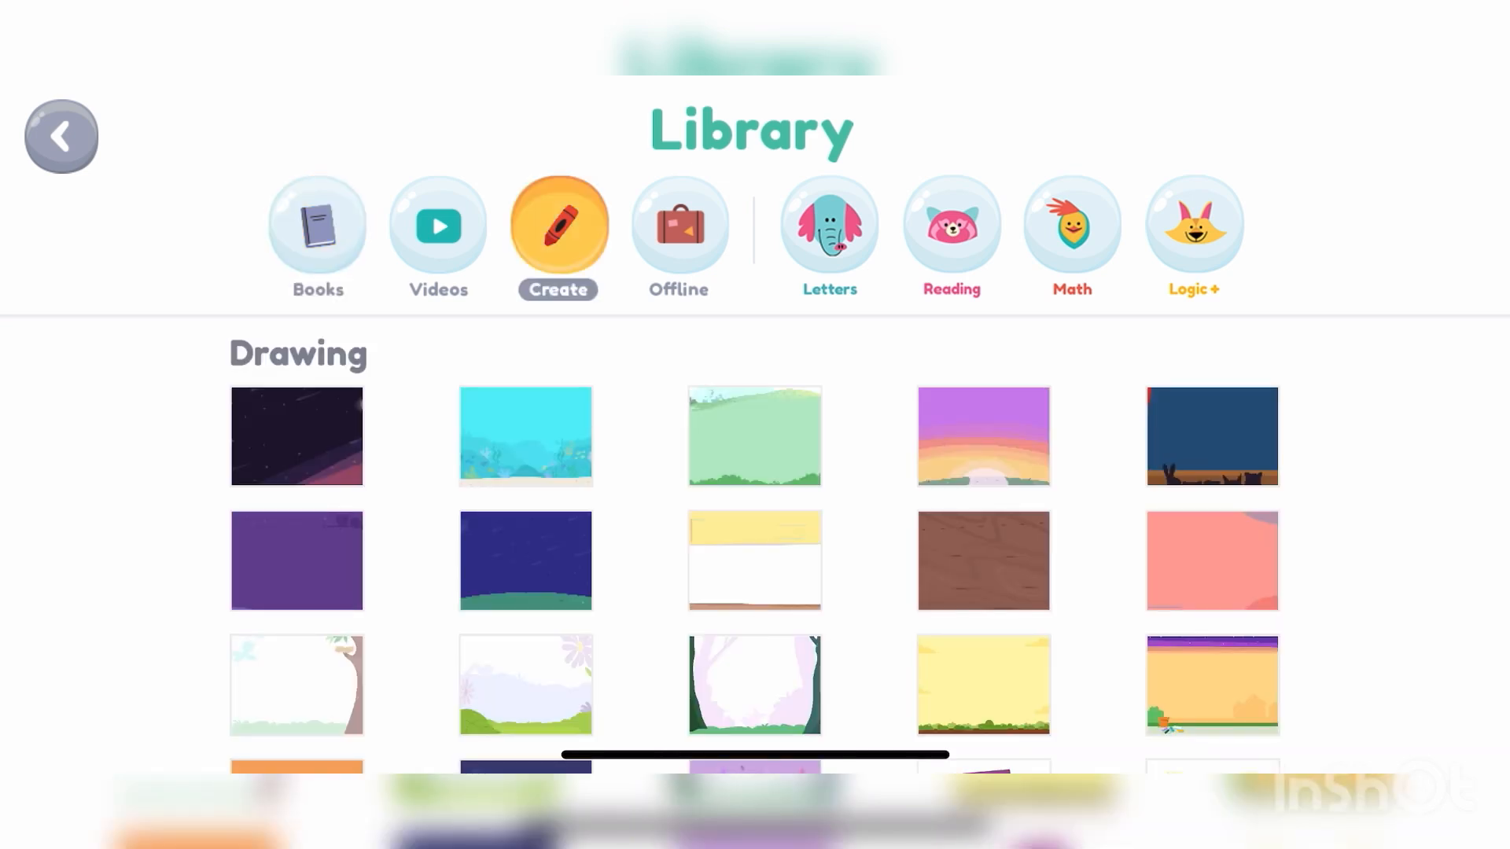
{"action": "left_click", "coordinate": [678, 228]}
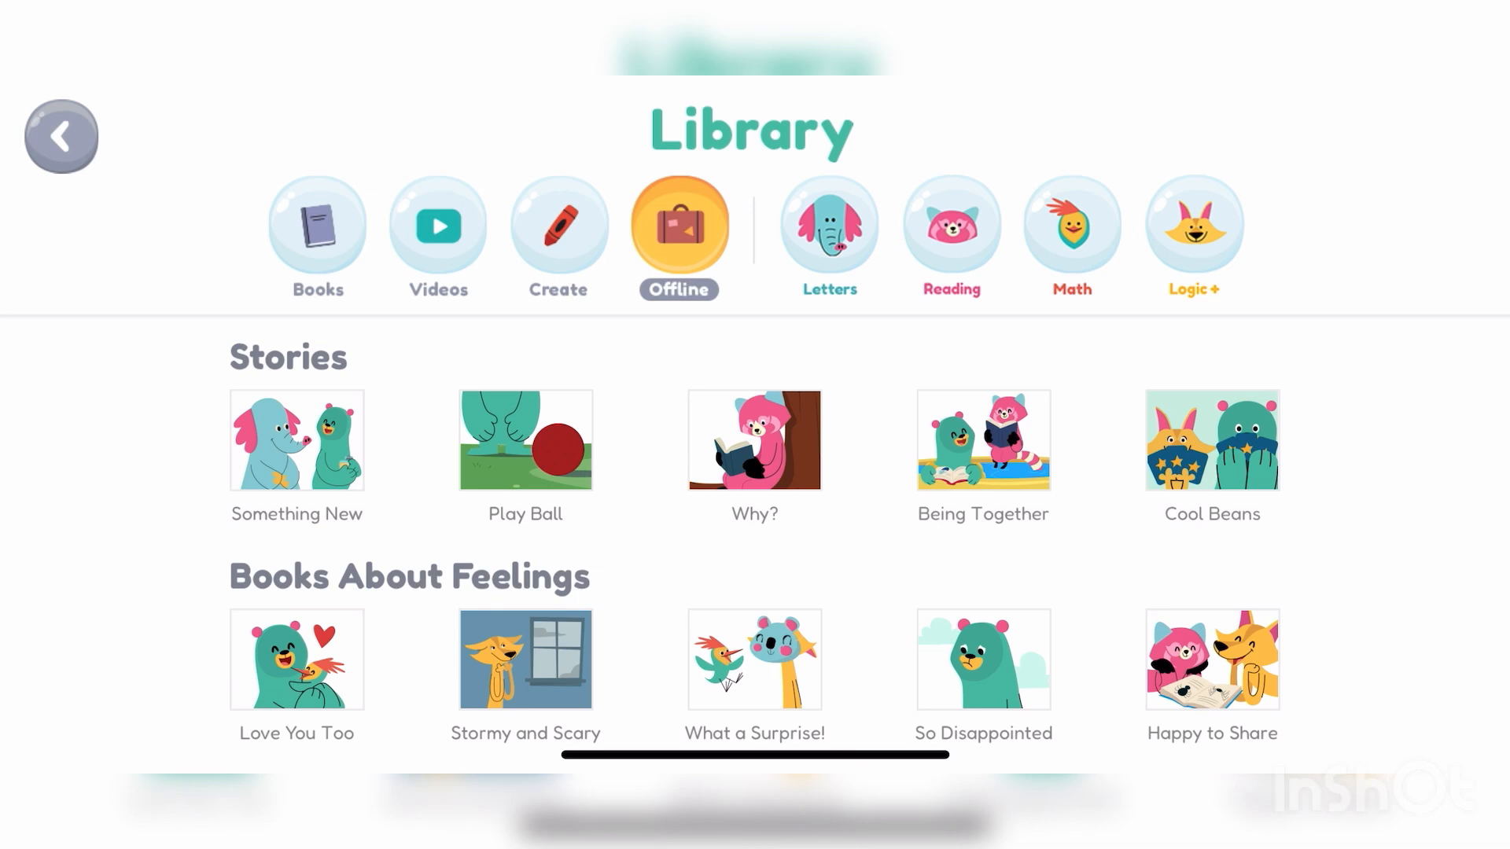
{"action": "left_click", "coordinate": [829, 227]}
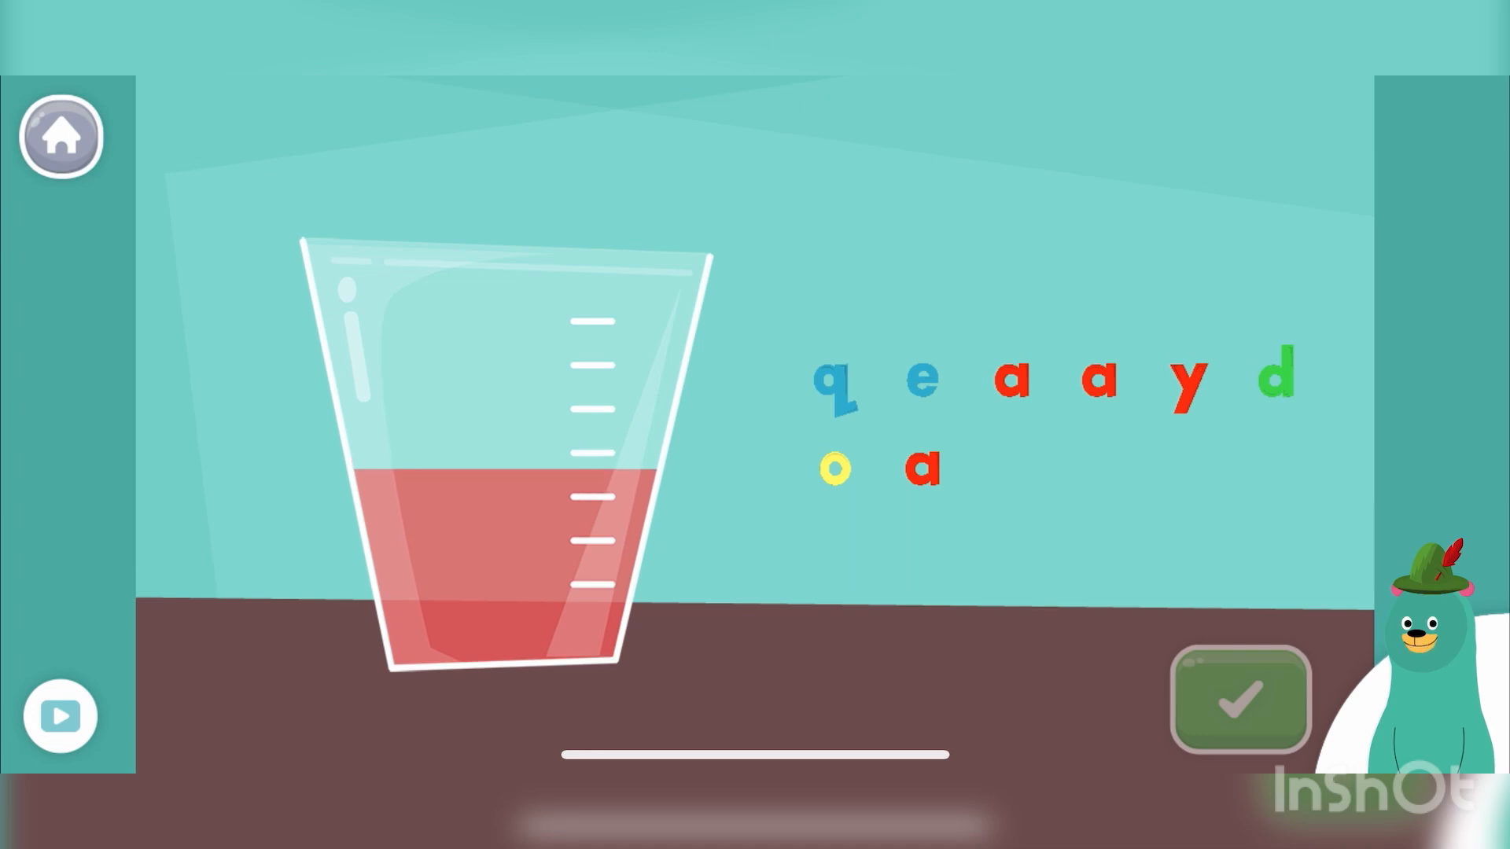
- Drop a letter a into the beaker in the Lowercase a activity
{"action": "left_click", "coordinate": [1239, 698]}
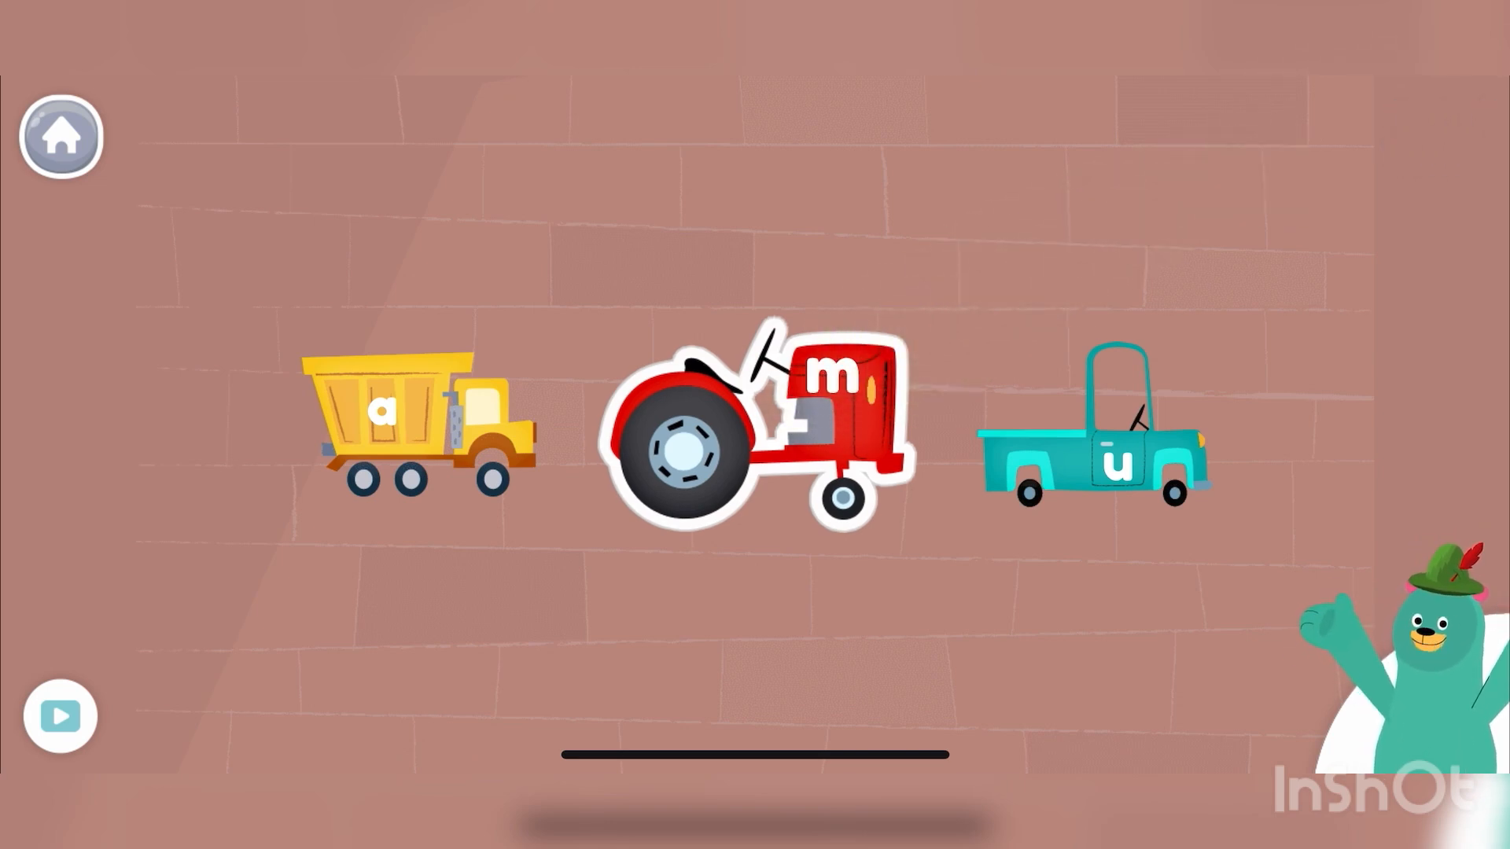
- Choose the yellow truck carrying the letter a to finish the activity
{"action": "left_click", "coordinate": [60, 136]}
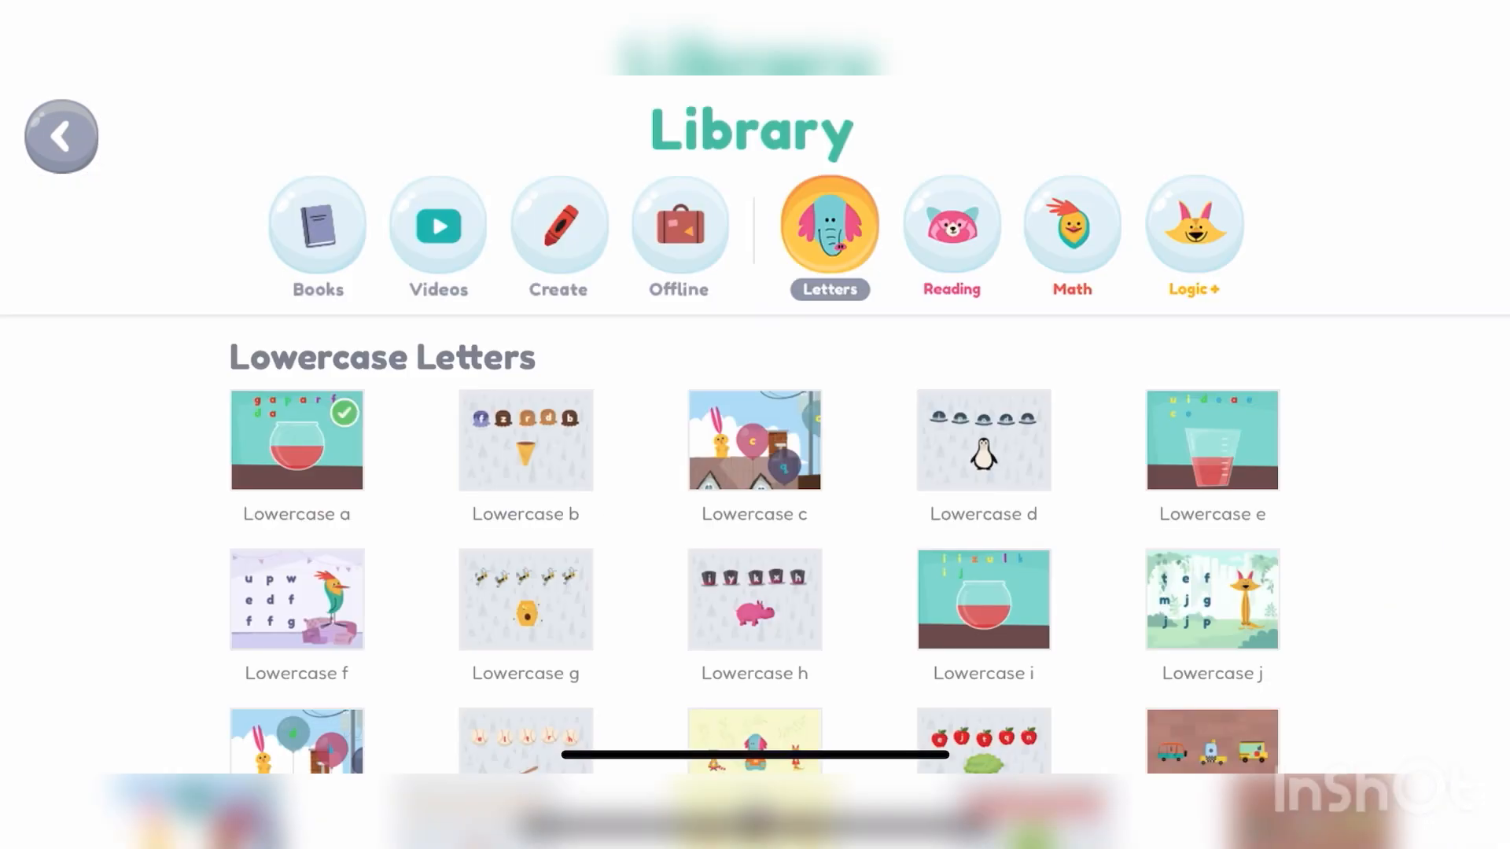